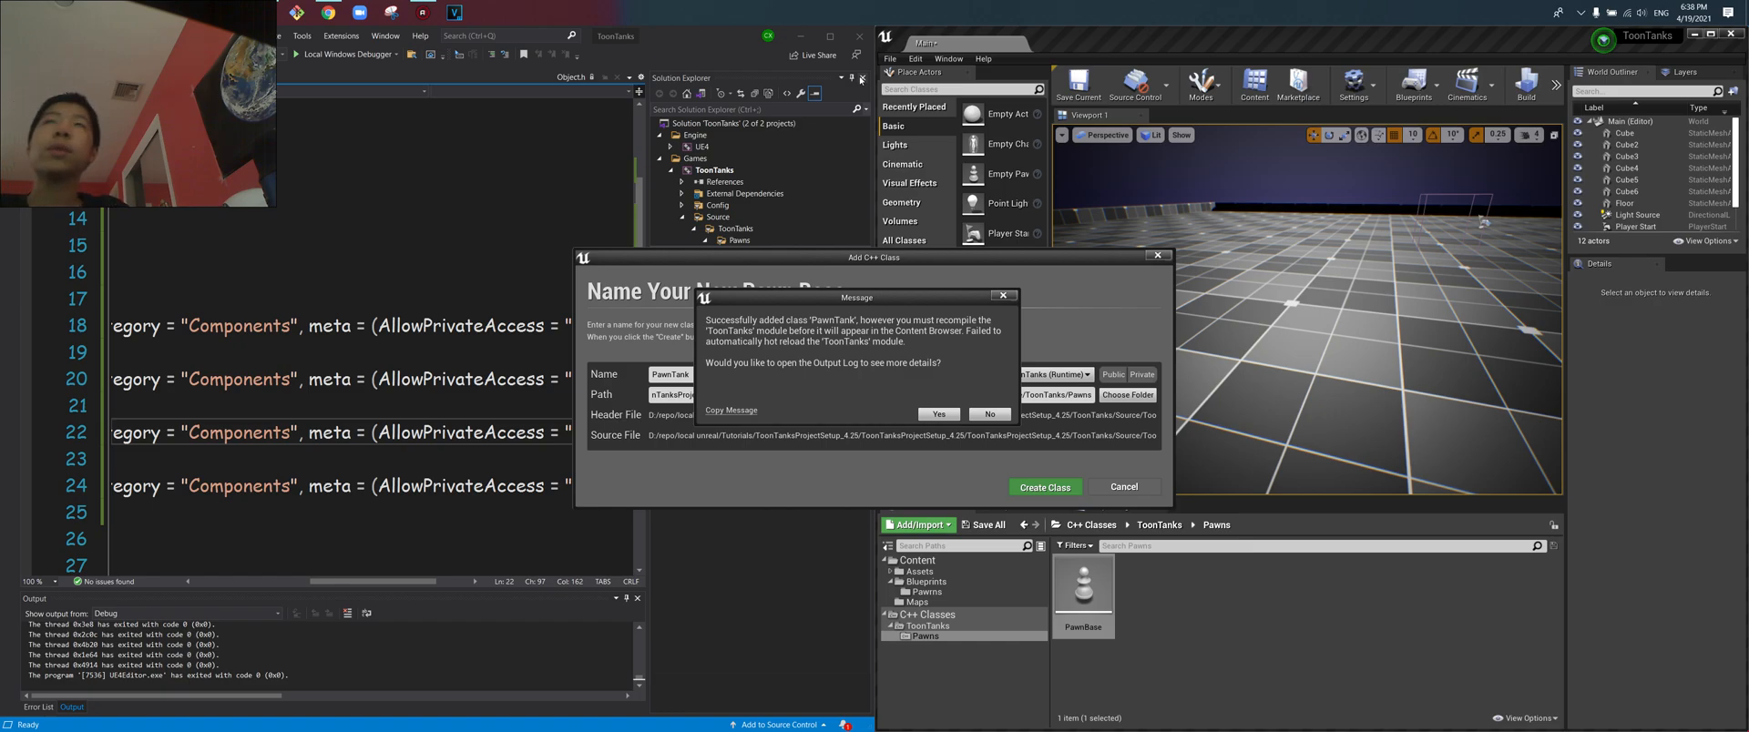
mouse_move(882, 5)
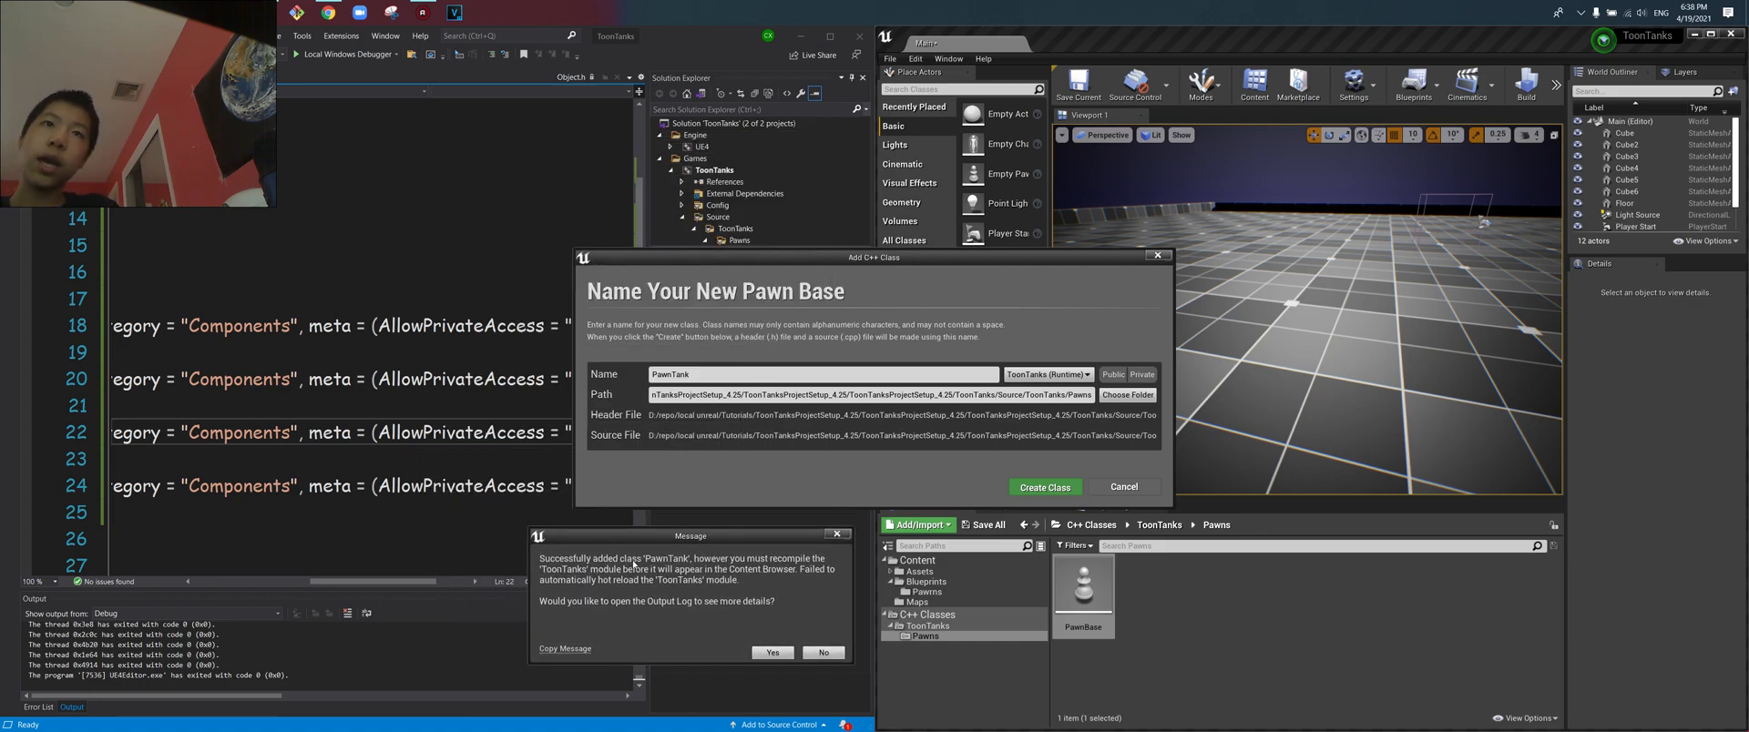
mouse_move(1175, 665)
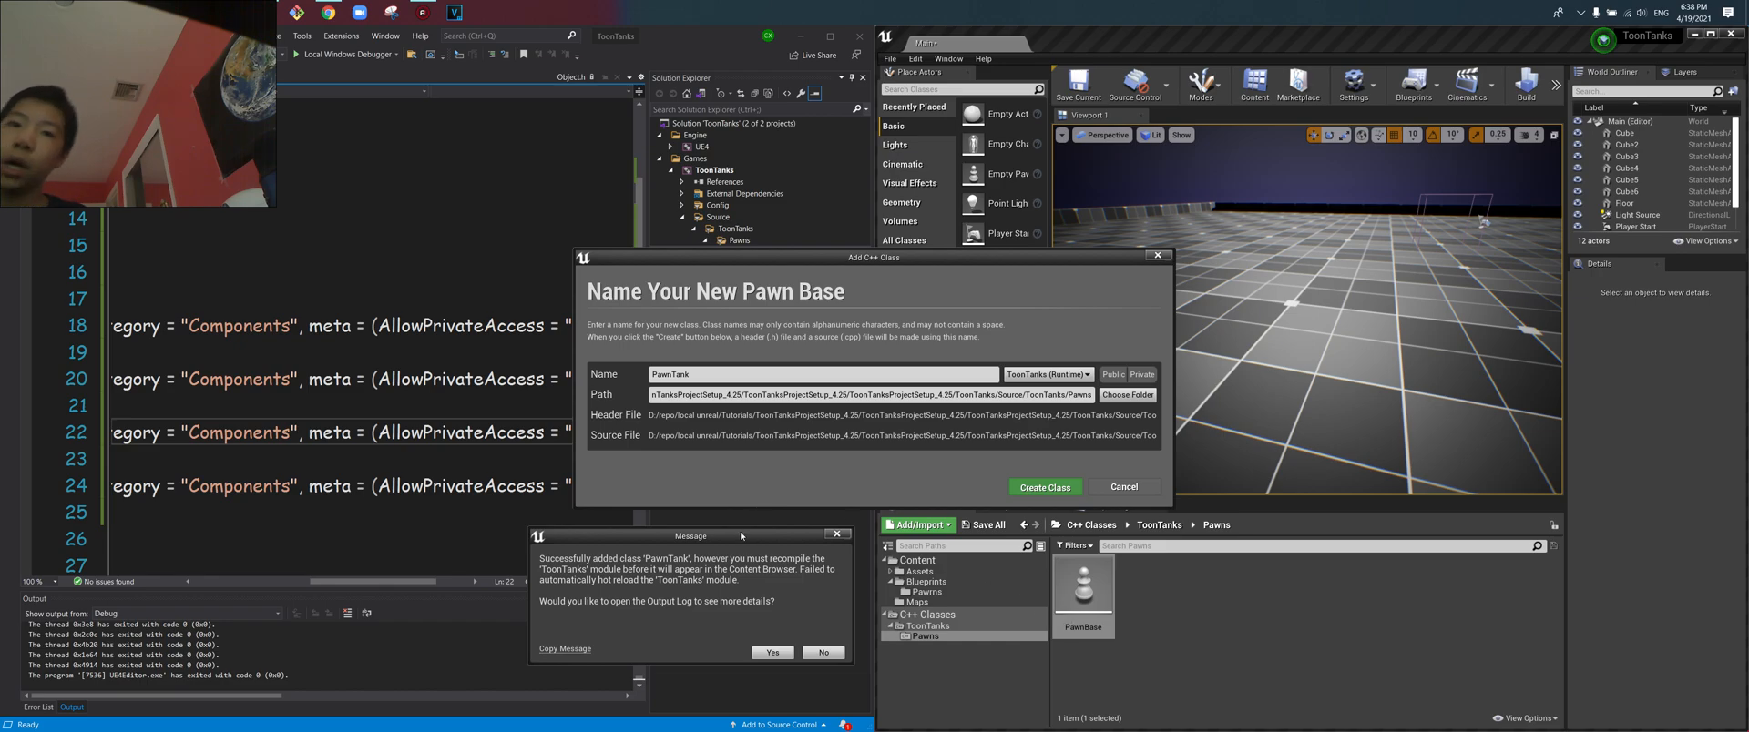
mouse_move(823, 584)
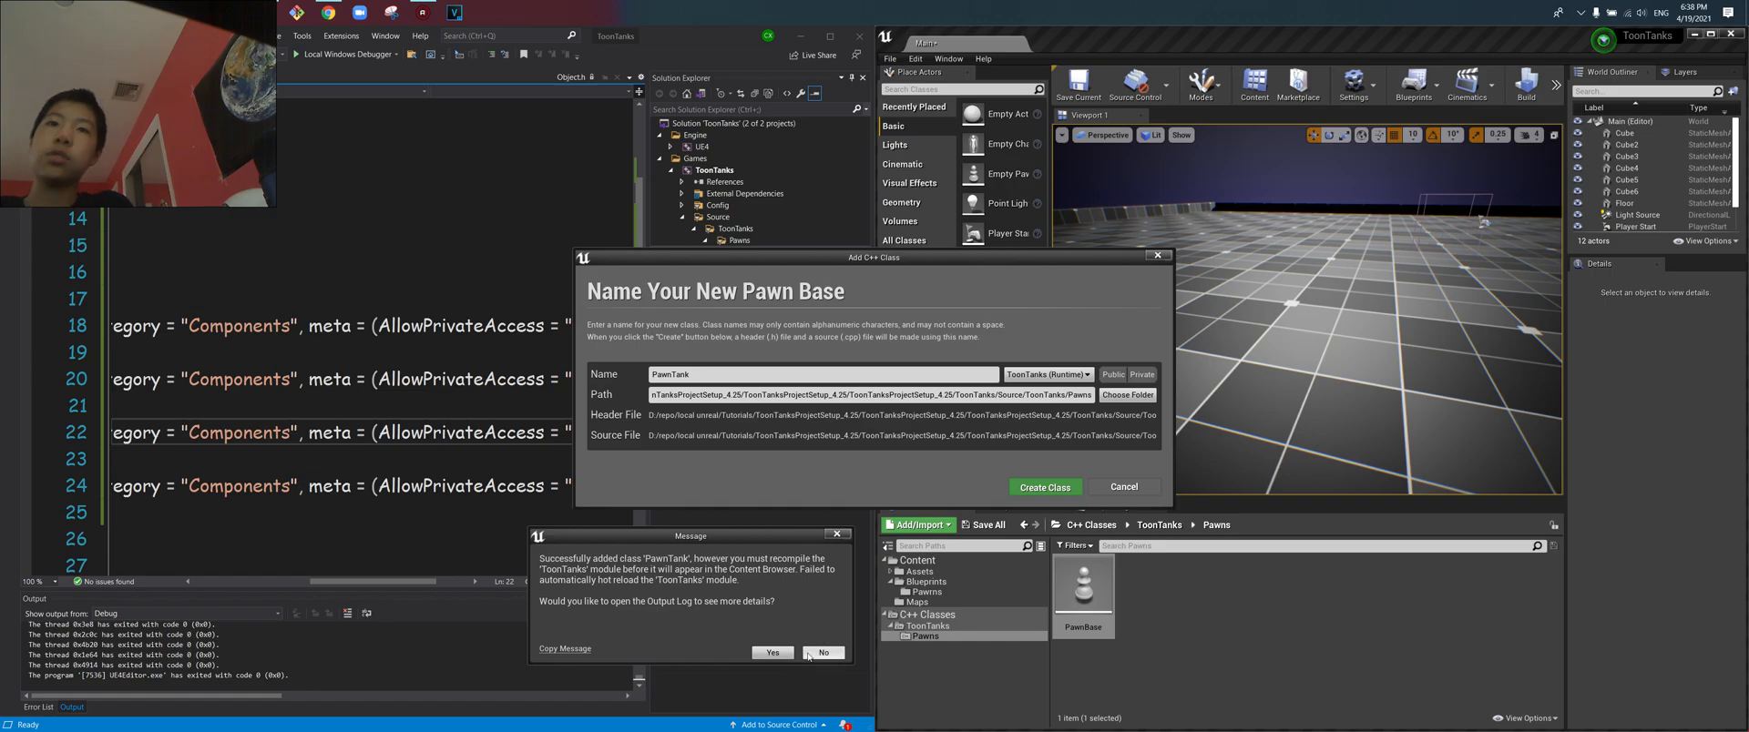
Decline the recompile warning and expand the Pawns source folder holding only PawnBase files.
left_click(824, 652)
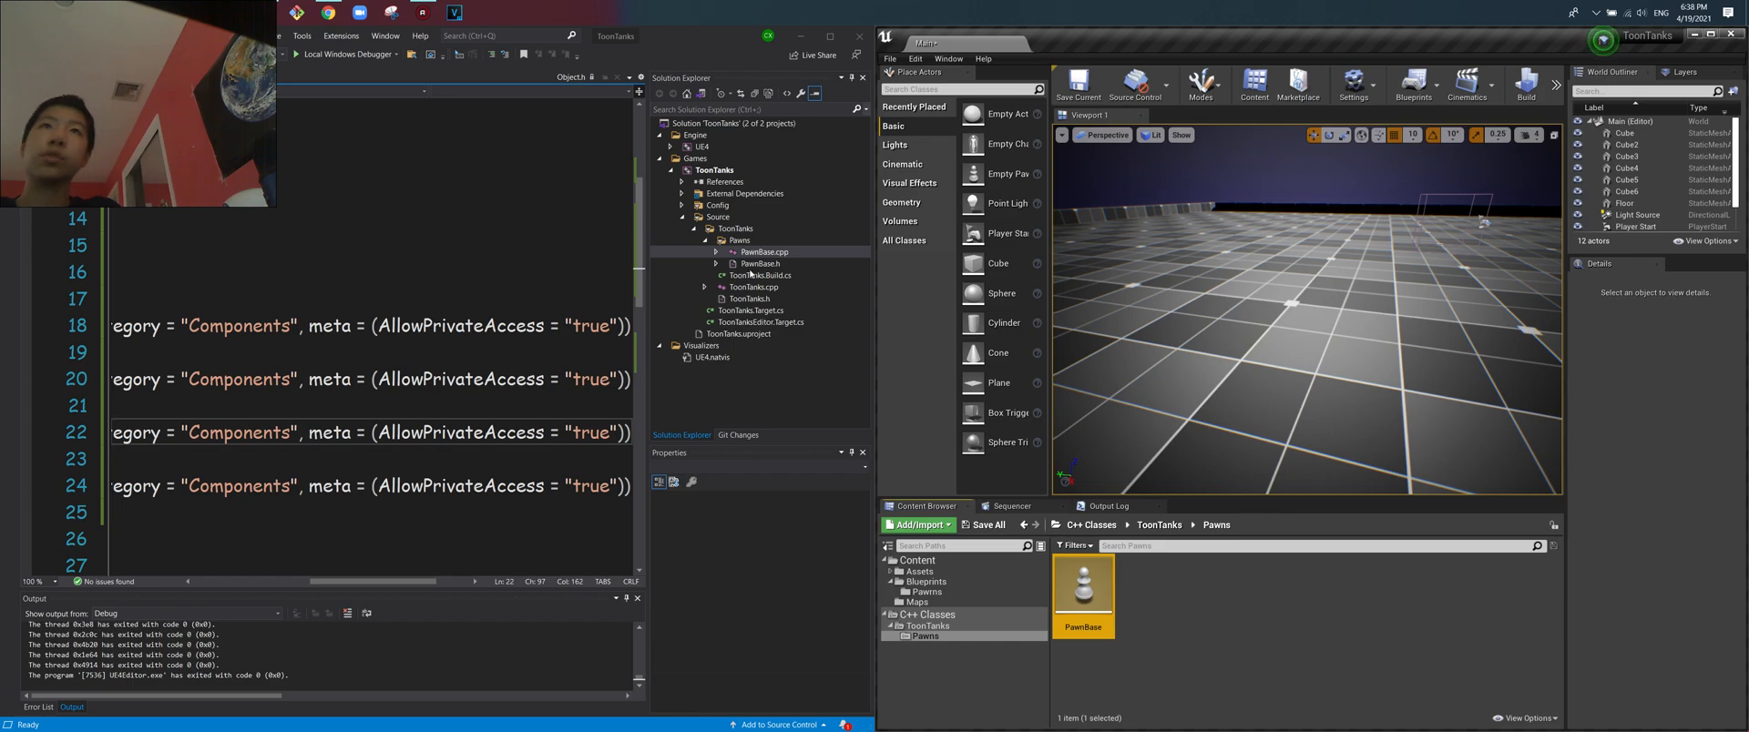
mouse_move(738, 280)
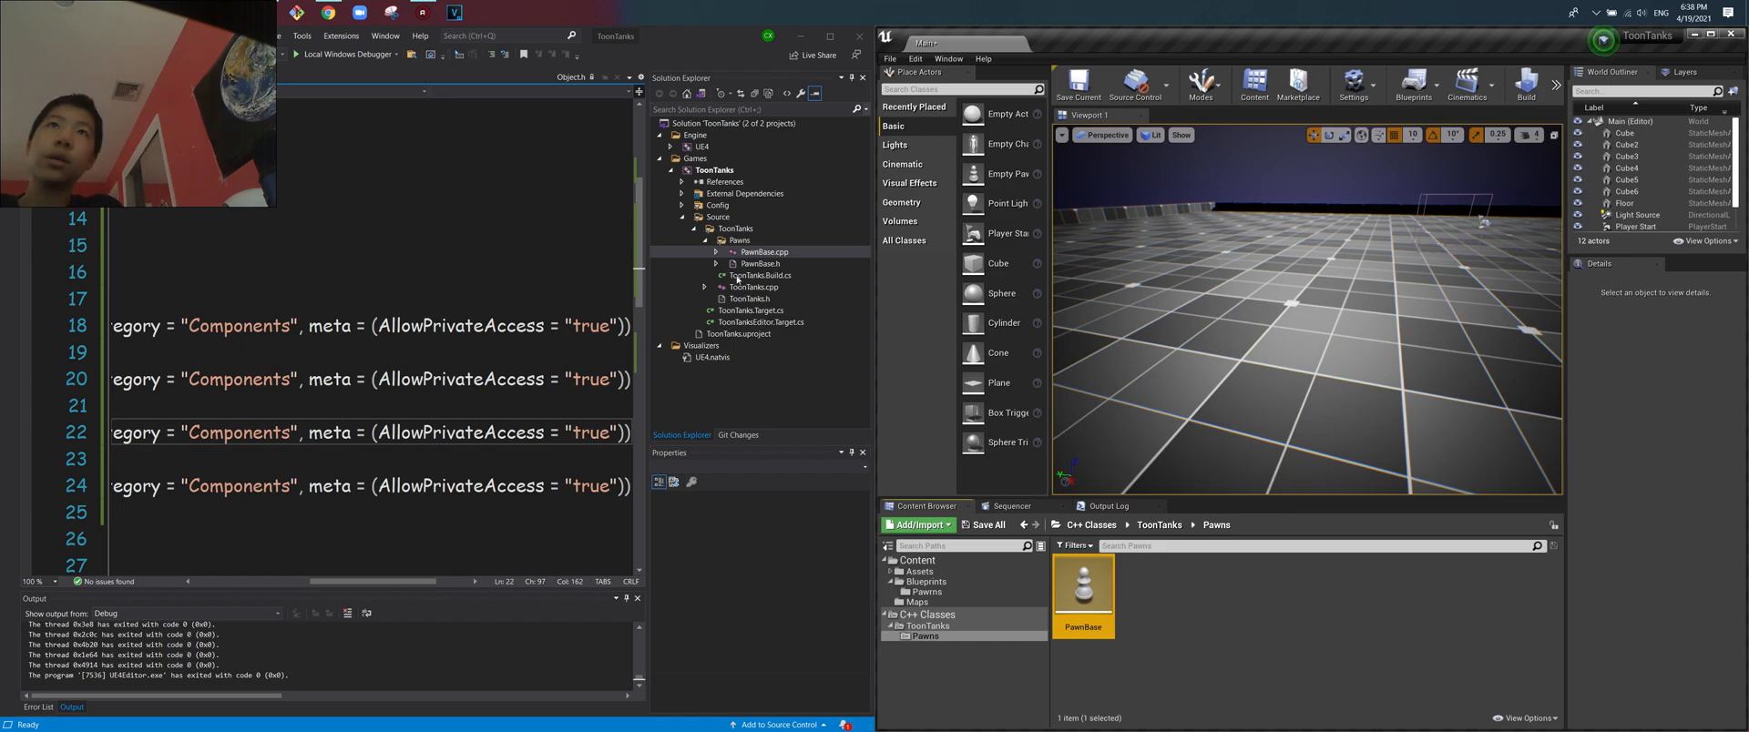
left_click(1140, 625)
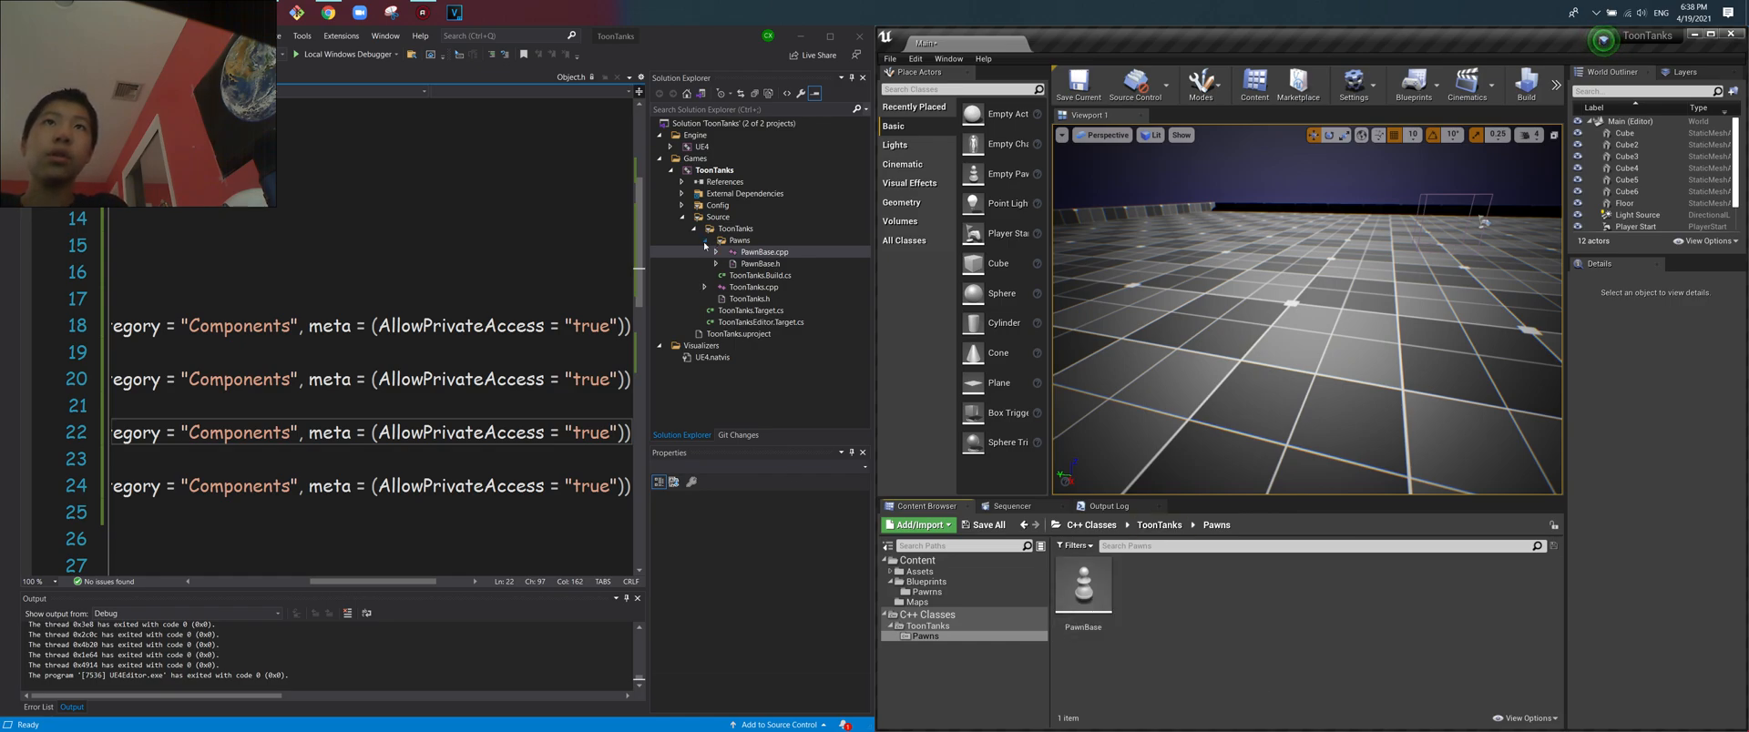
left_click(740, 240)
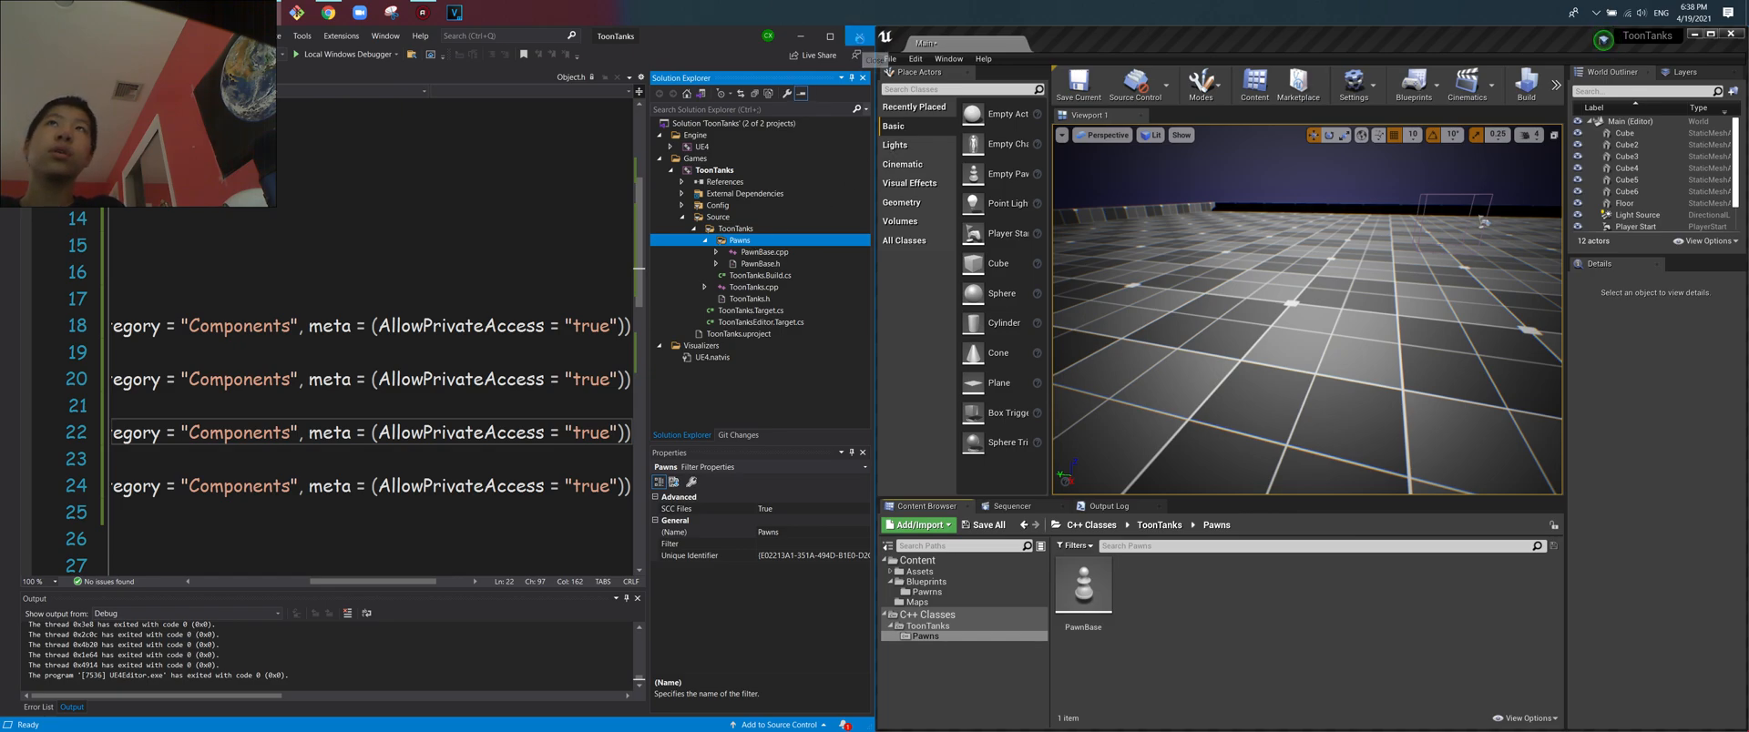
Relaunch the ToonTanks solution via File > Open Visual Studio from the Unreal editor.
left_click(891, 59)
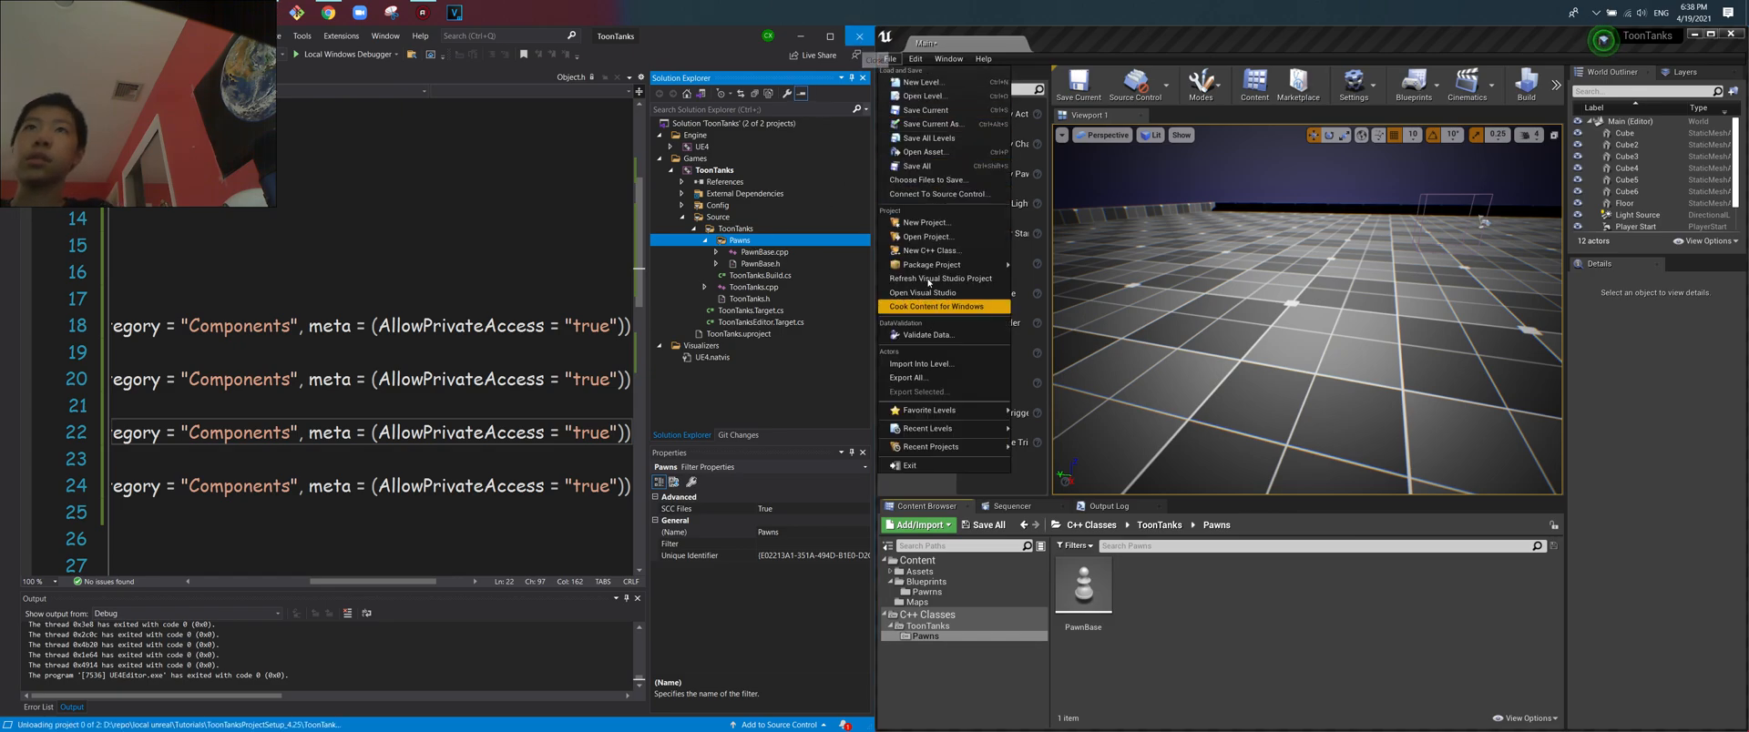
mouse_move(926, 291)
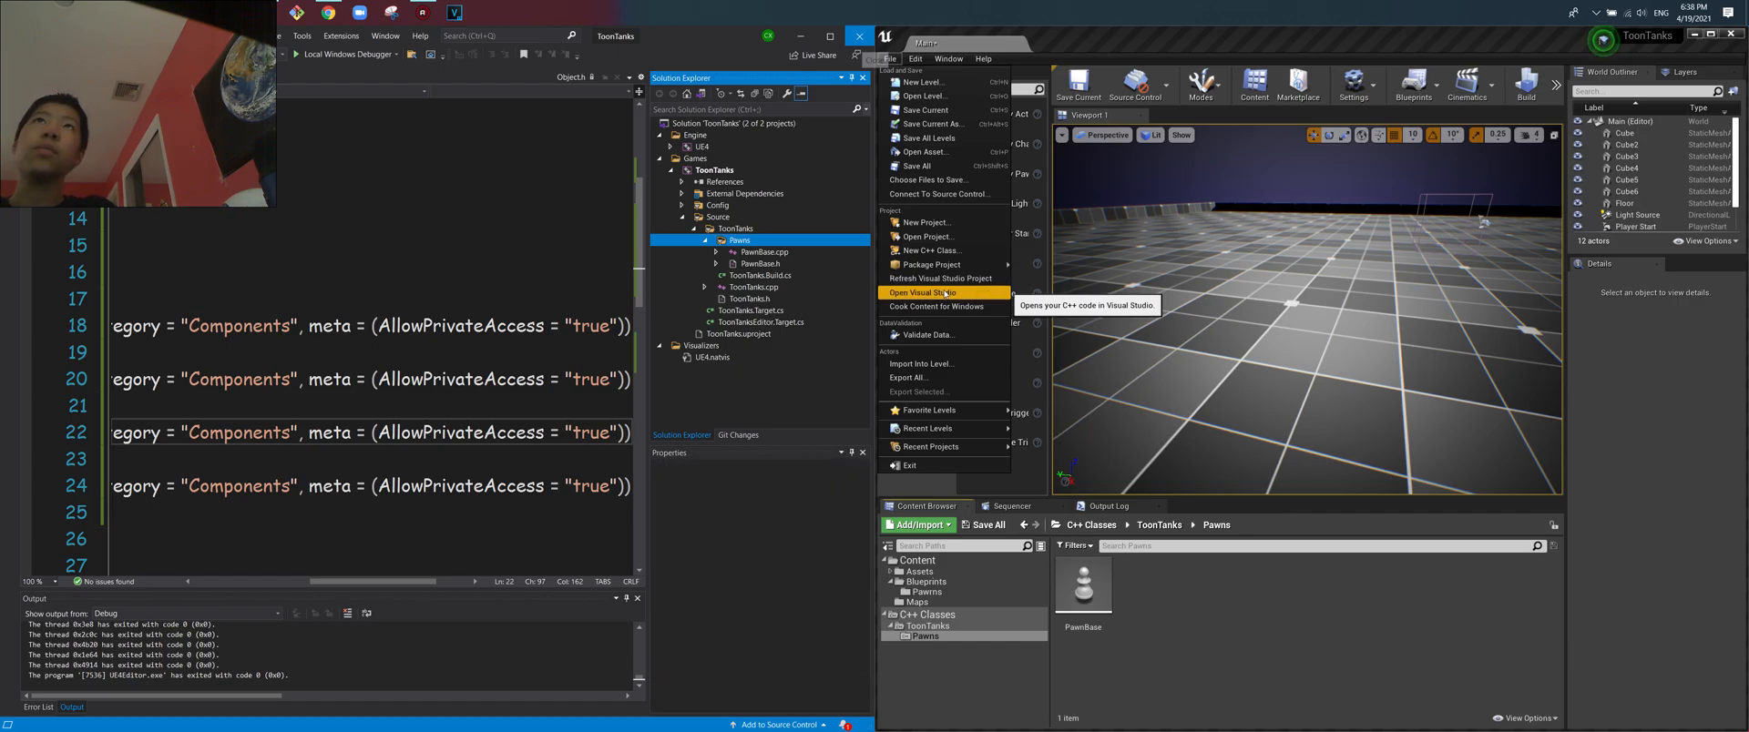
left_click(925, 292)
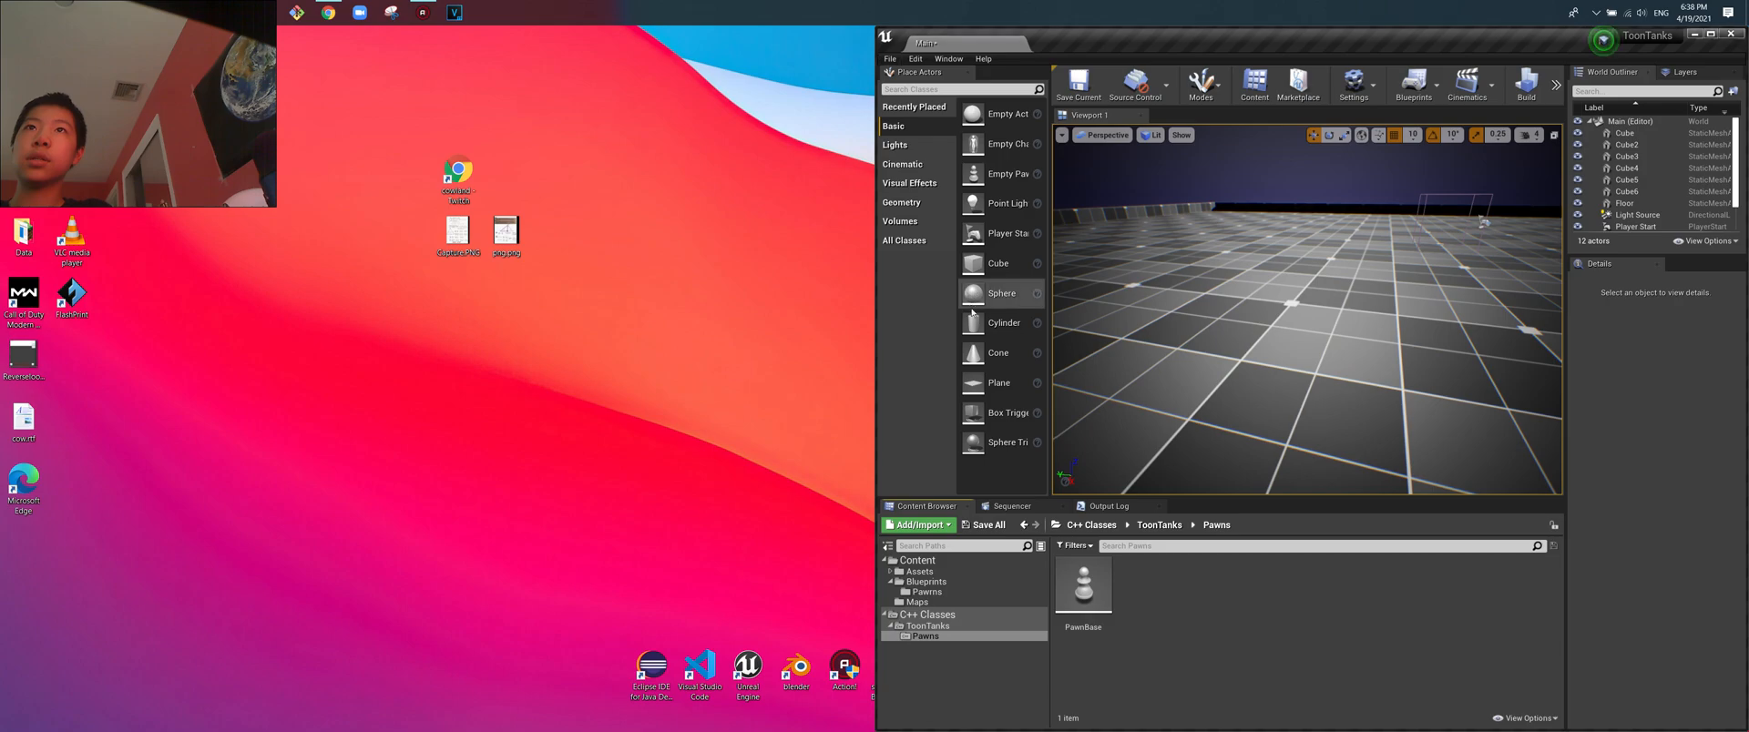
left_click(698, 674)
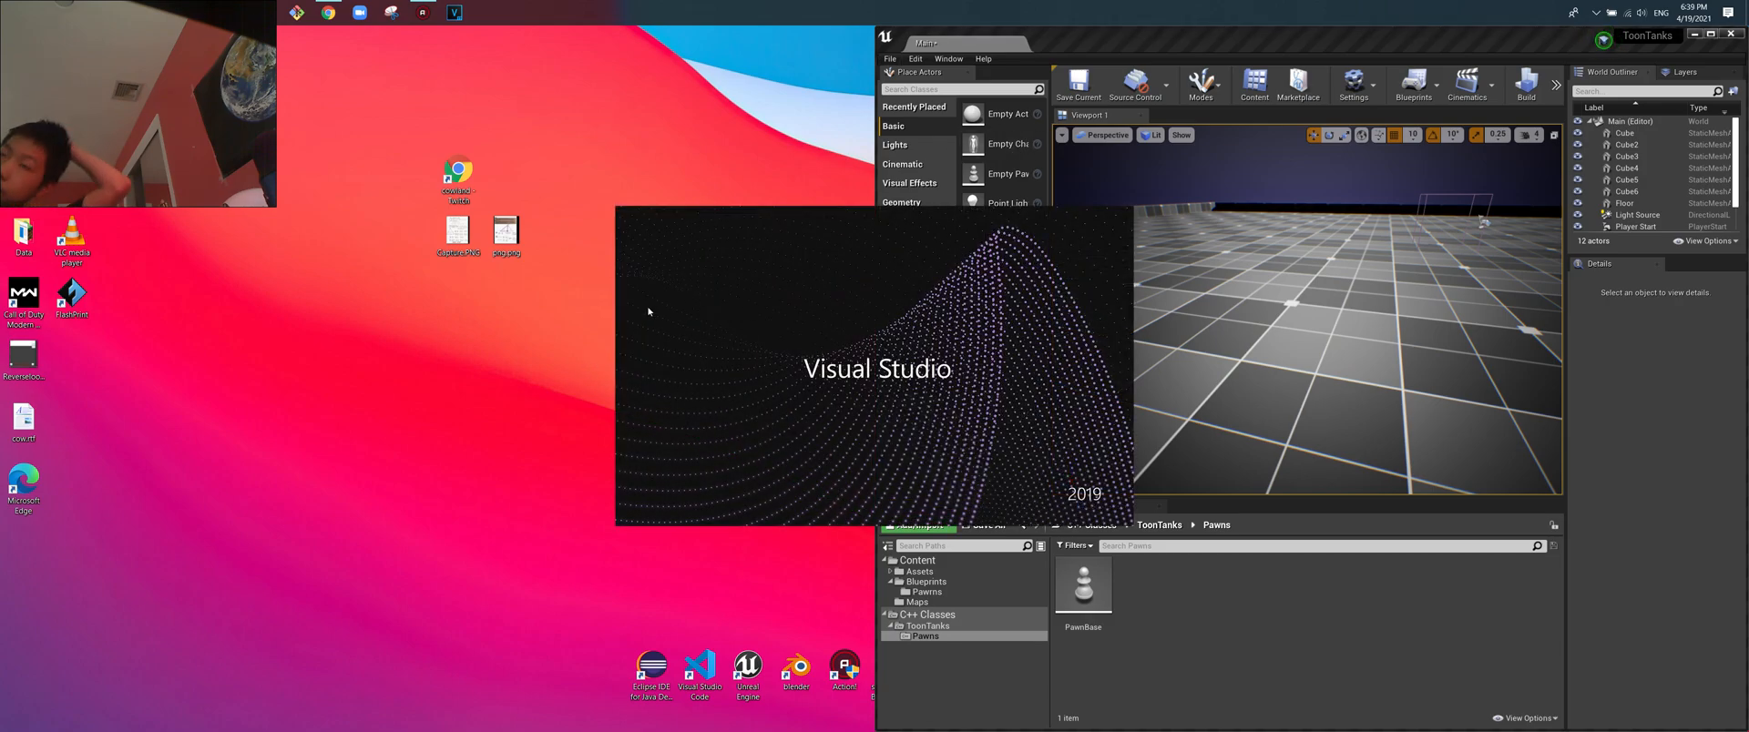
left_click(699, 667)
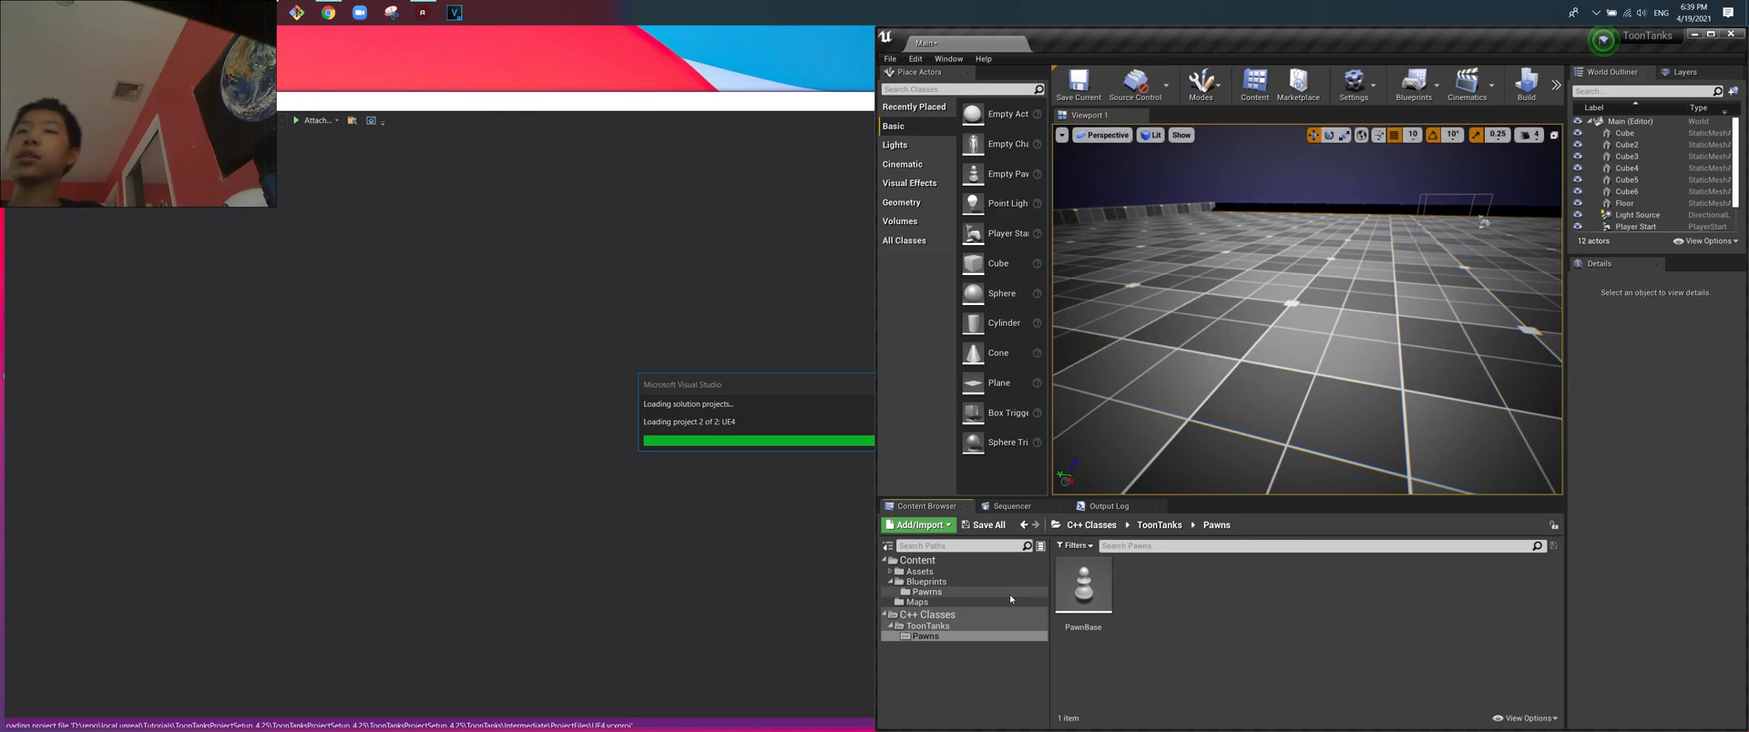
mouse_move(1082, 585)
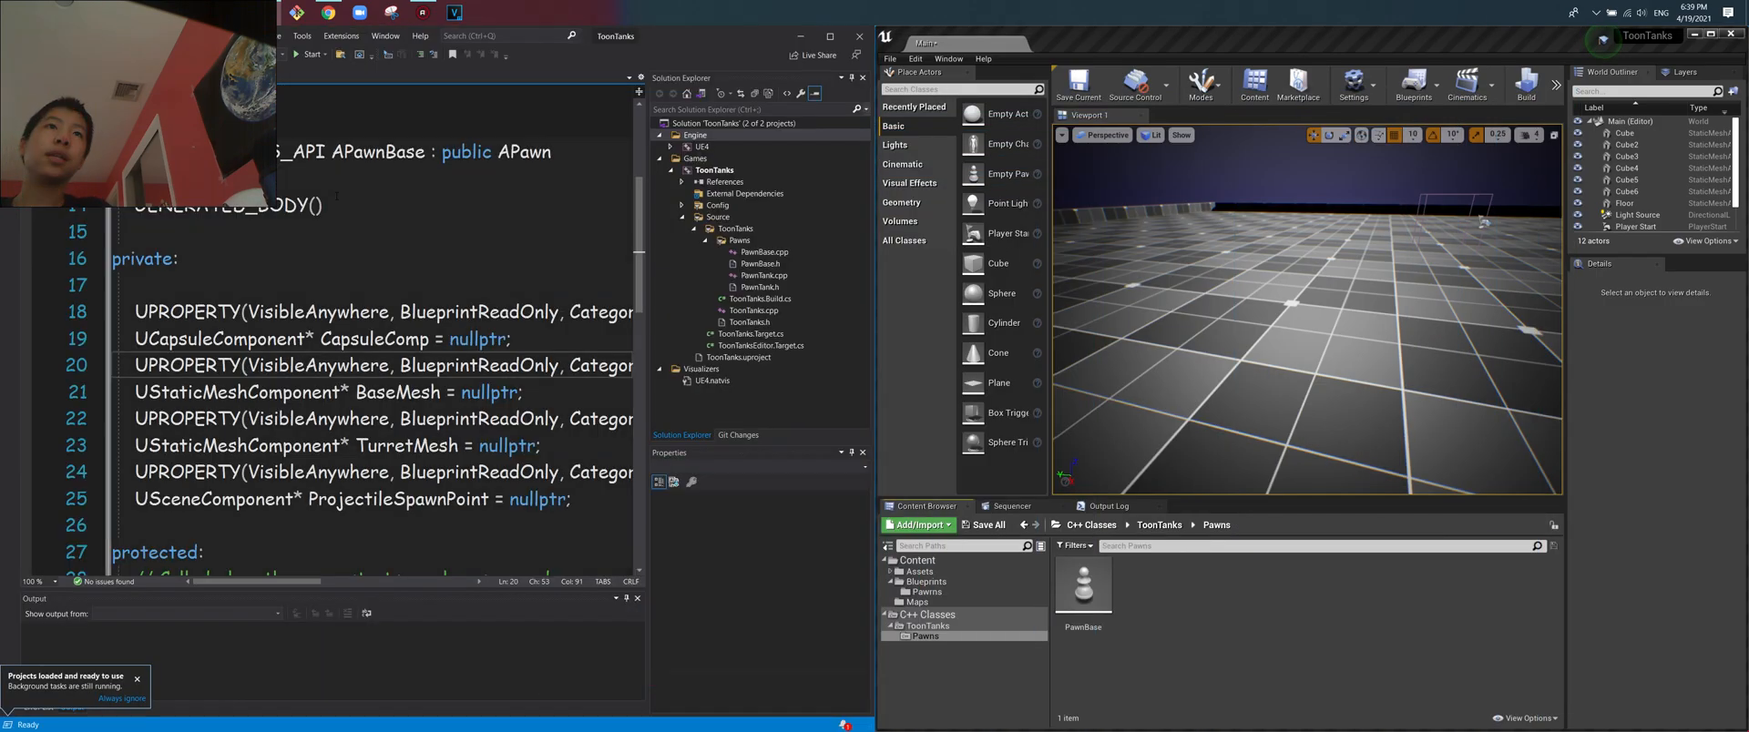
Derive APawnTank from APawnBase with PawnBase.h included and save PawnTank.cpp.
left_click(763, 276)
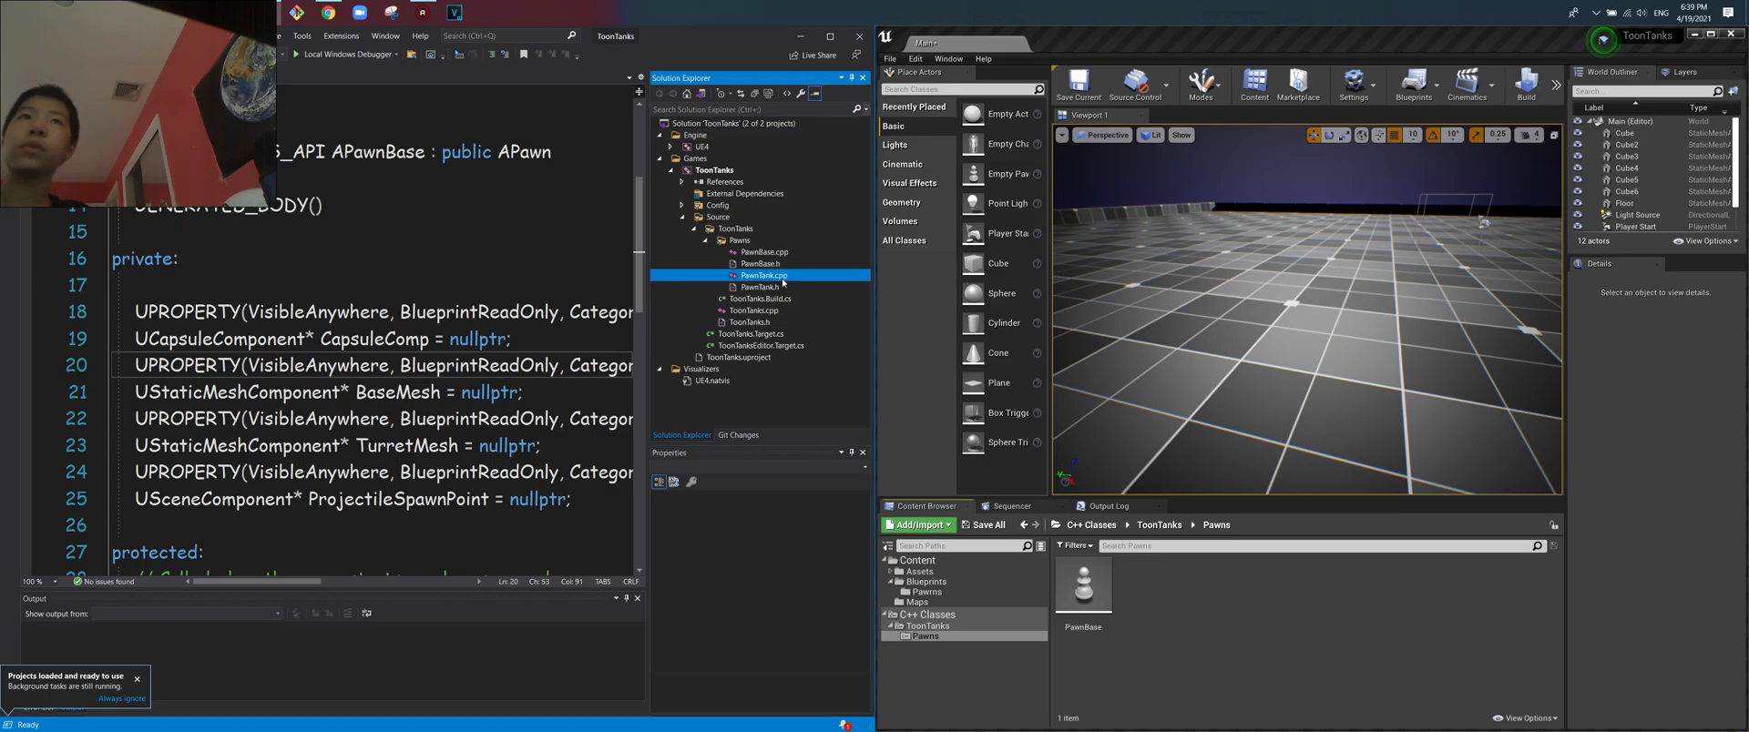
double_click(762, 276)
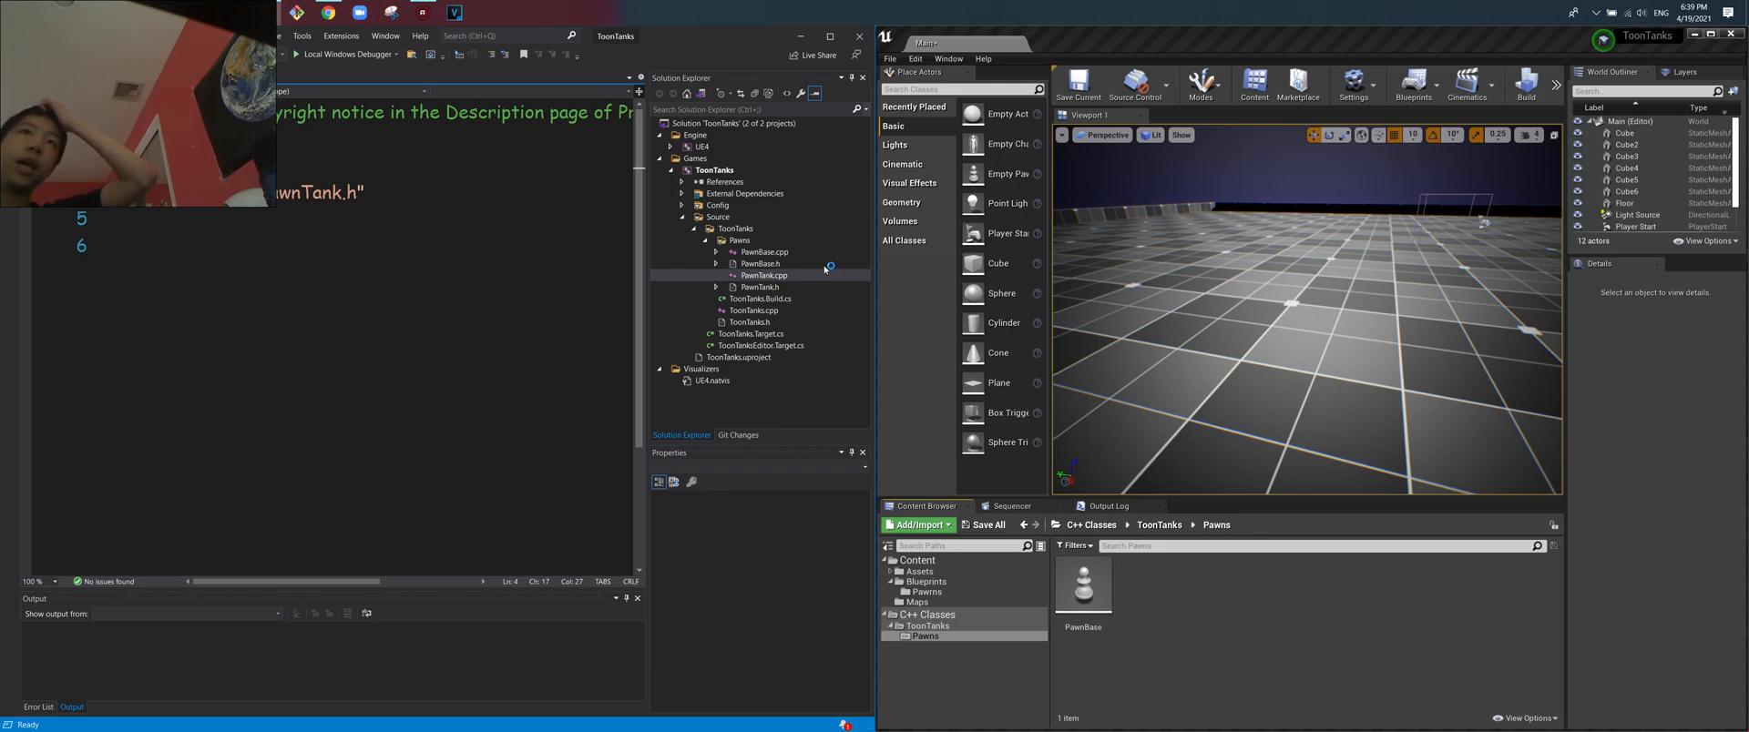
double_click(760, 263)
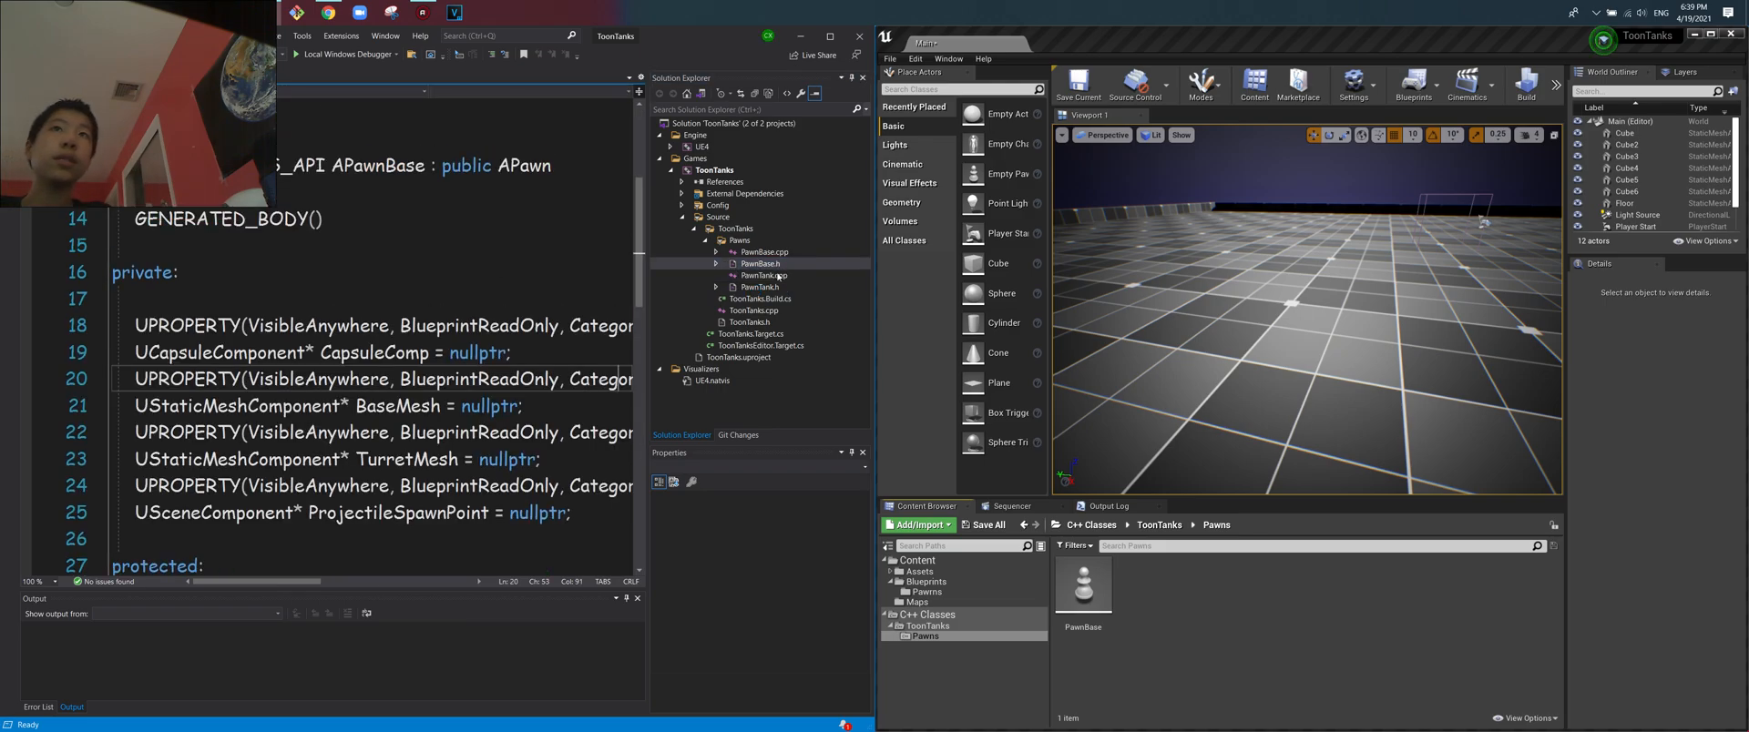
left_click(763, 275)
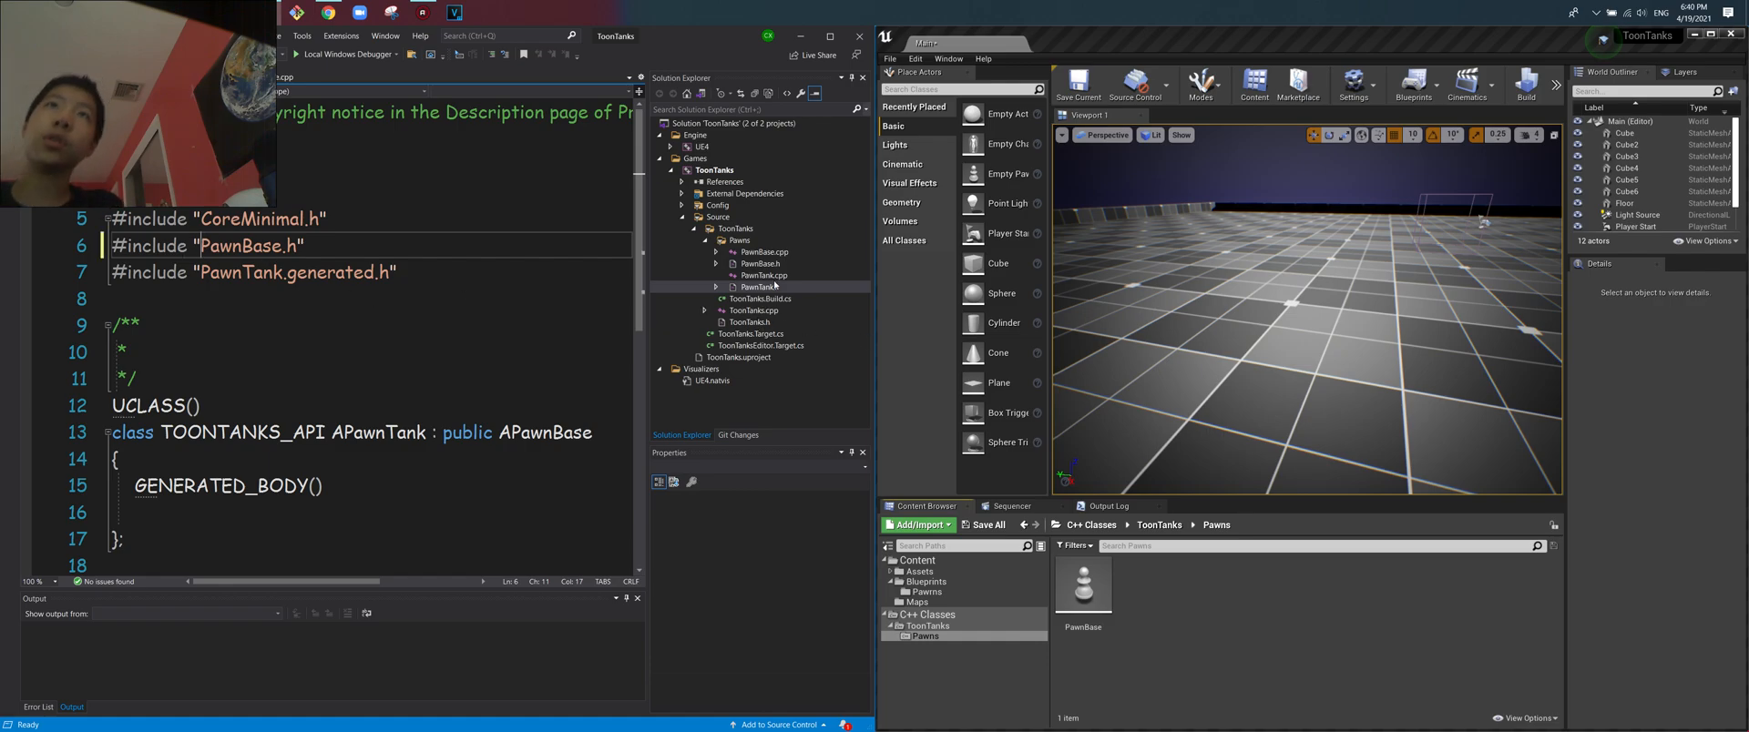
left_click(763, 275)
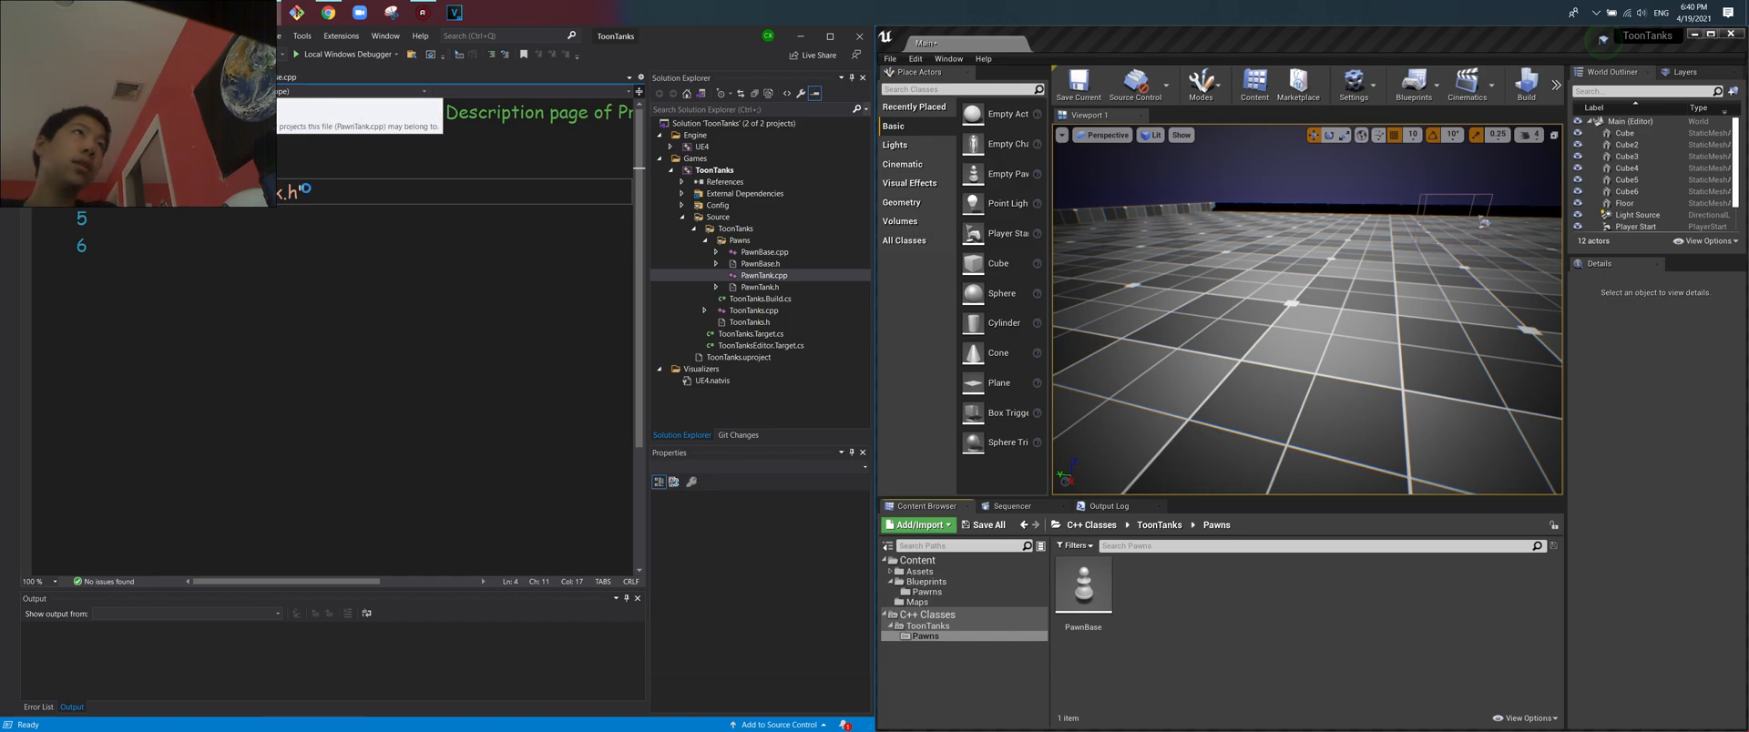
key("ctrl+s")
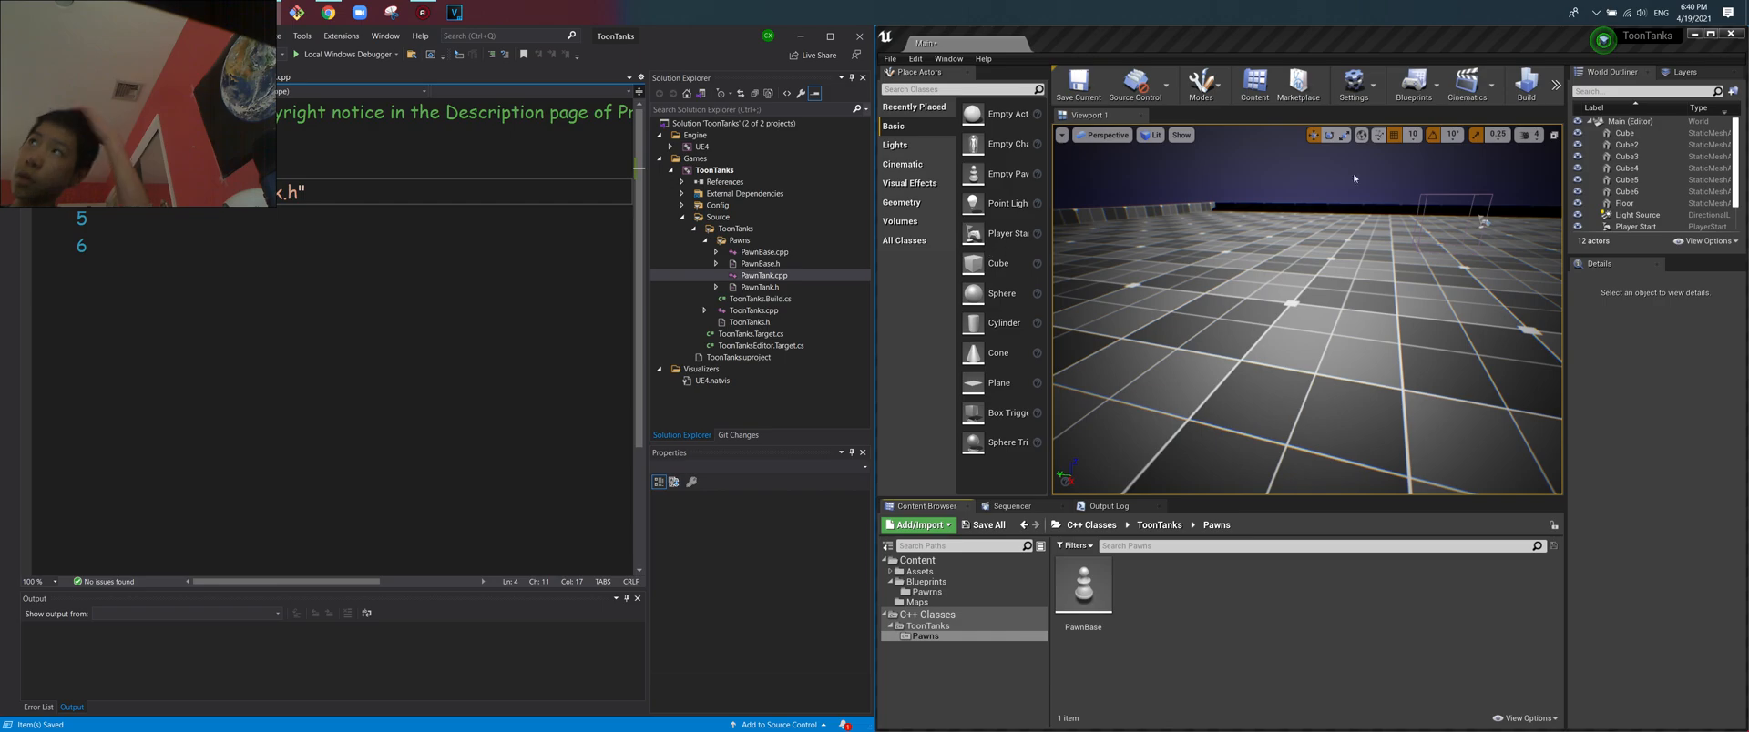
Review Compile Options, then compile the ToonTanks C++ code with the PawnTank changes.
left_click(1554, 86)
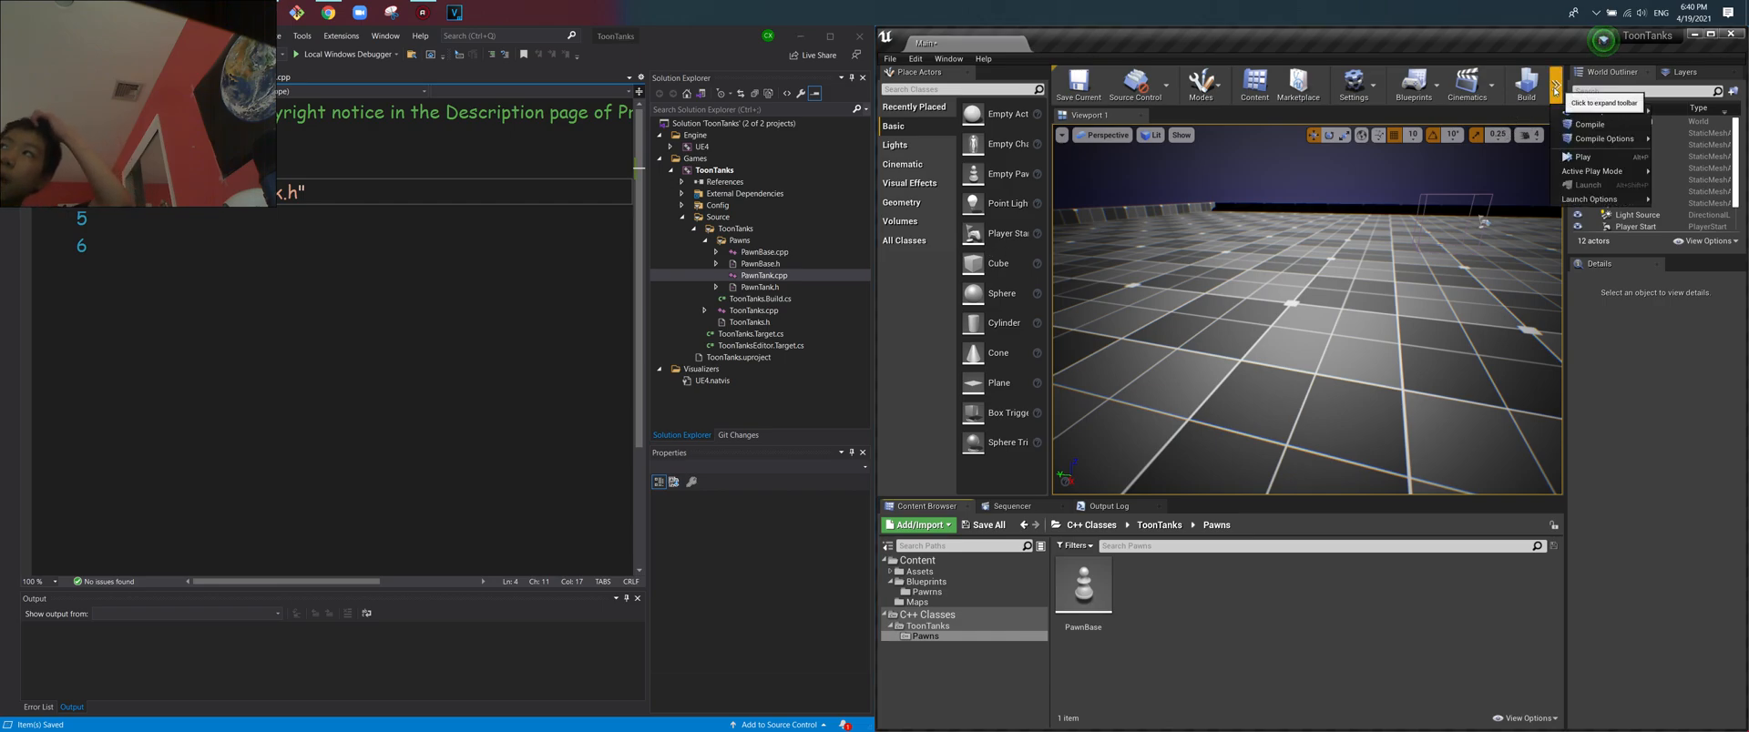
left_click(1601, 138)
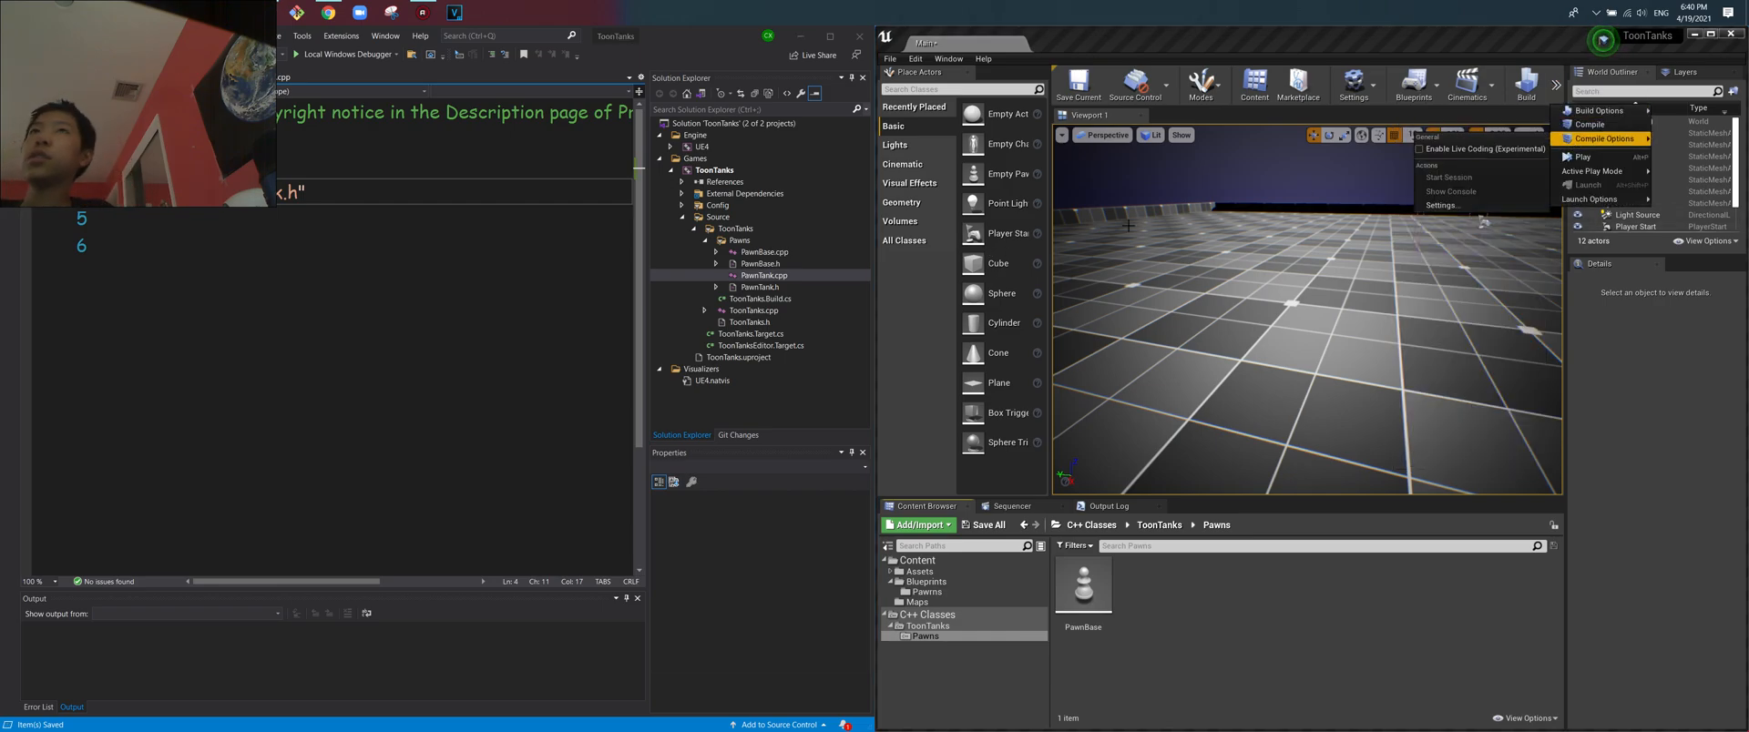
mouse_move(1483, 147)
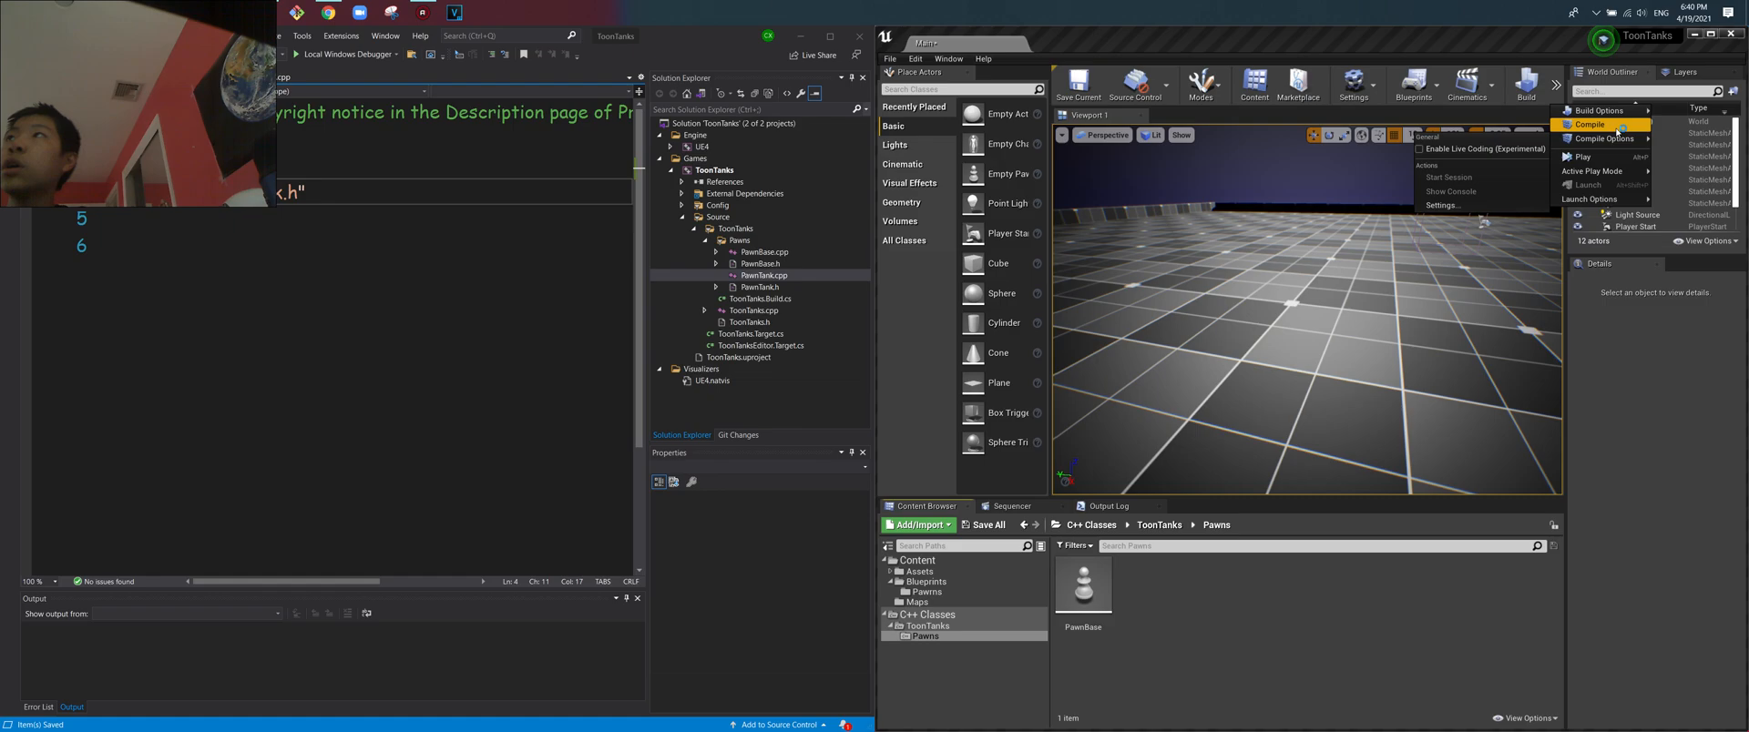
left_click(1589, 124)
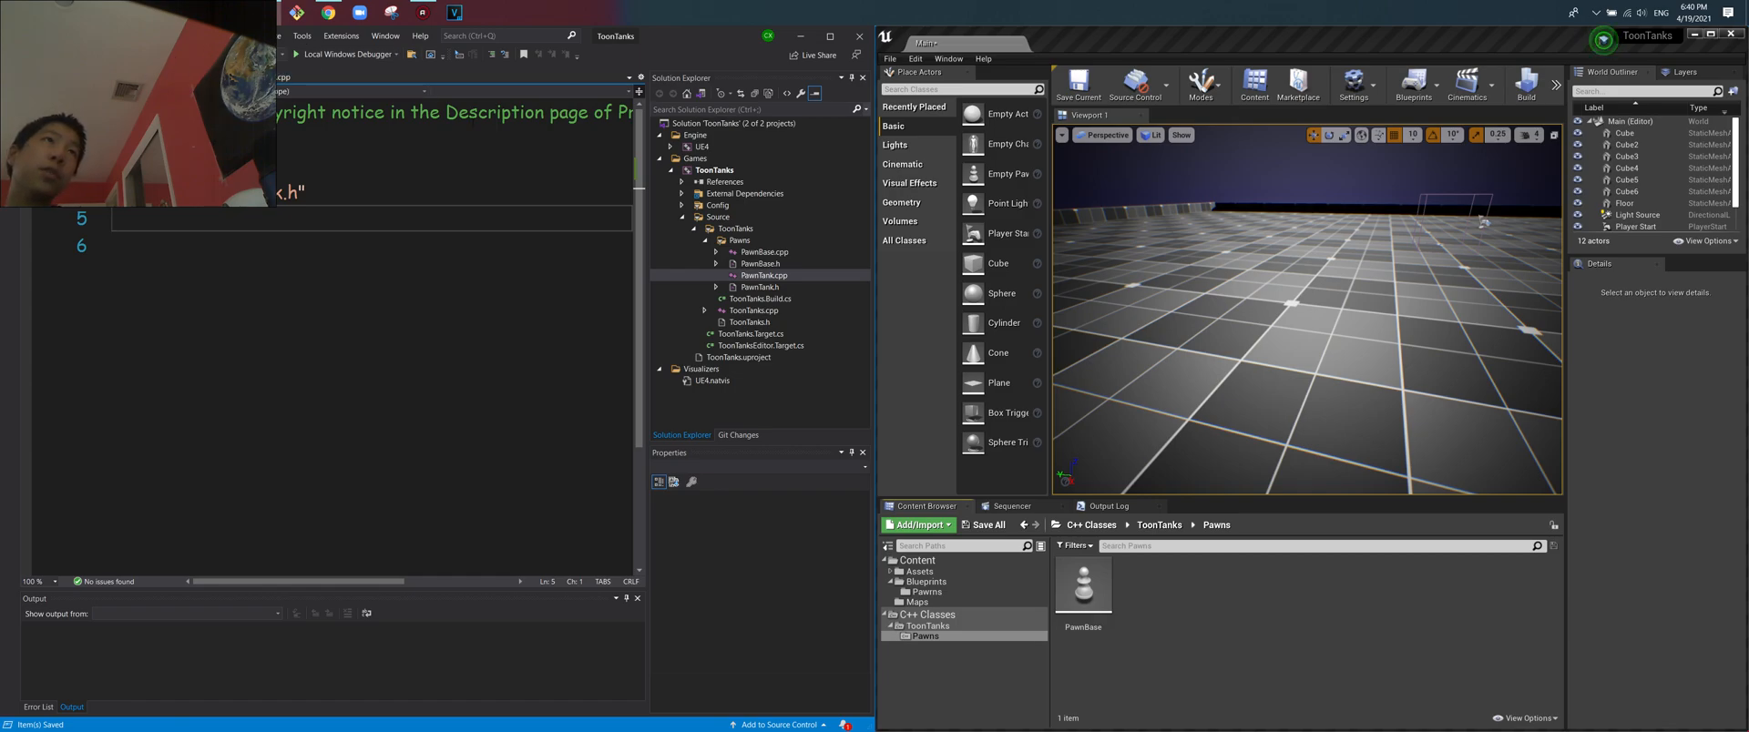
mouse_move(346, 54)
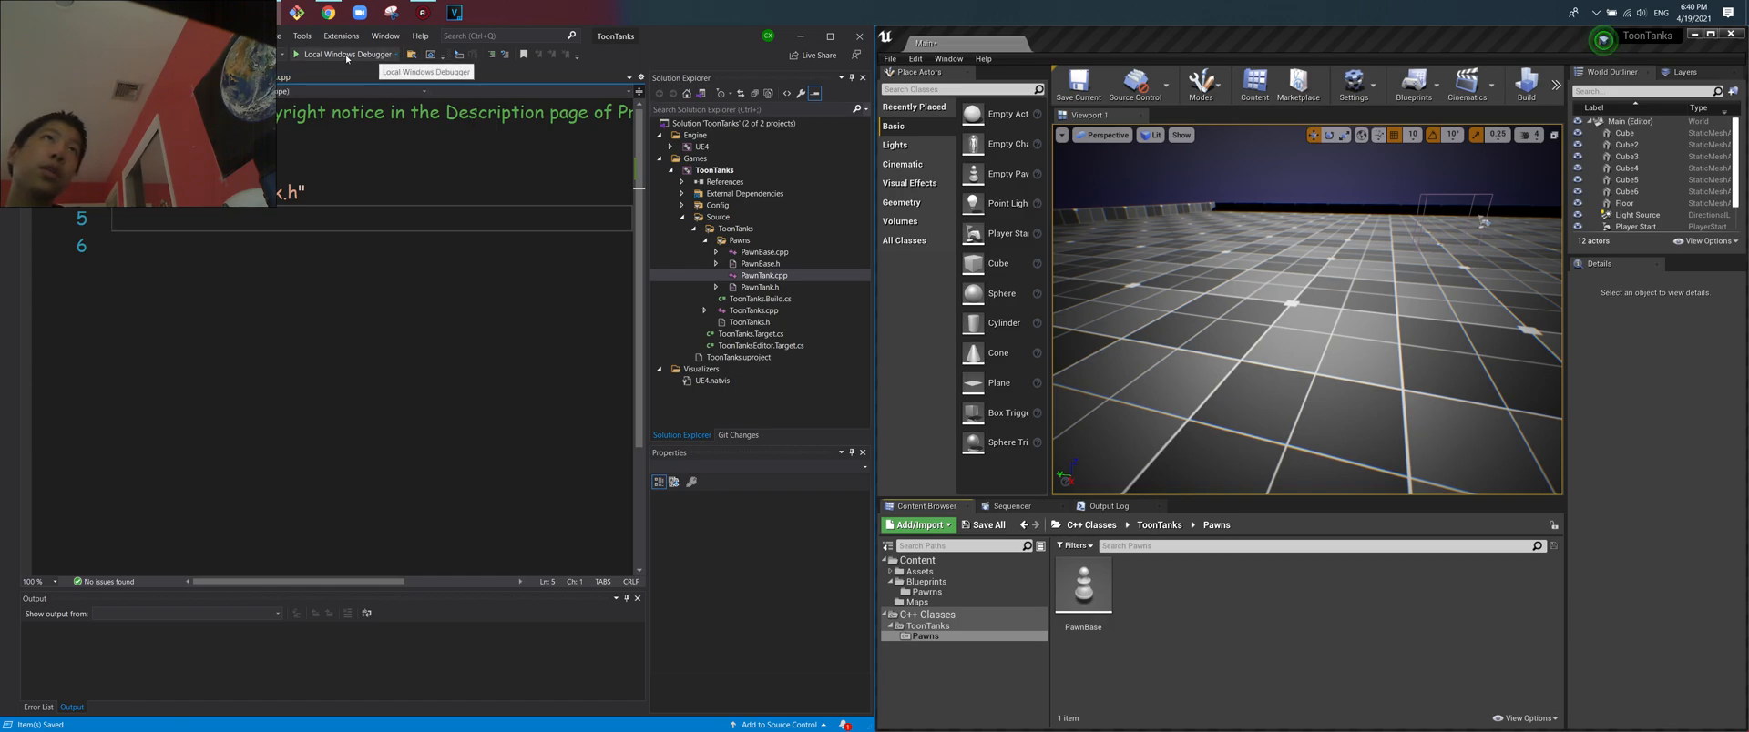
Launch ToonTanks under the Local Windows Debugger, opening a fresh Unreal editor.
left_click(291, 53)
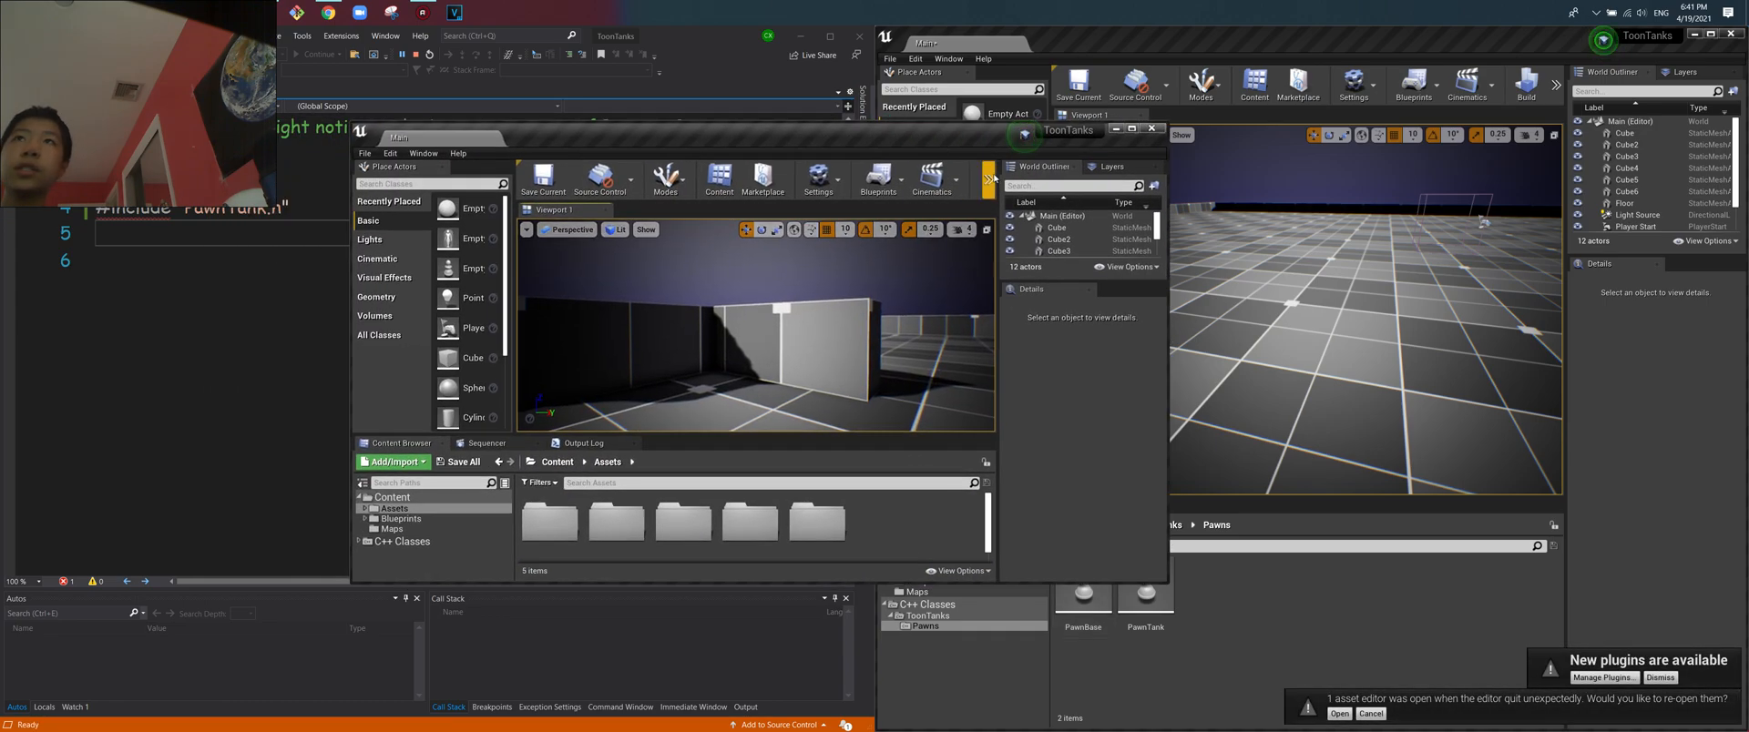
Browse into the Content Browser's C++ Classes folder toward the Pawns classes.
left_click(393, 508)
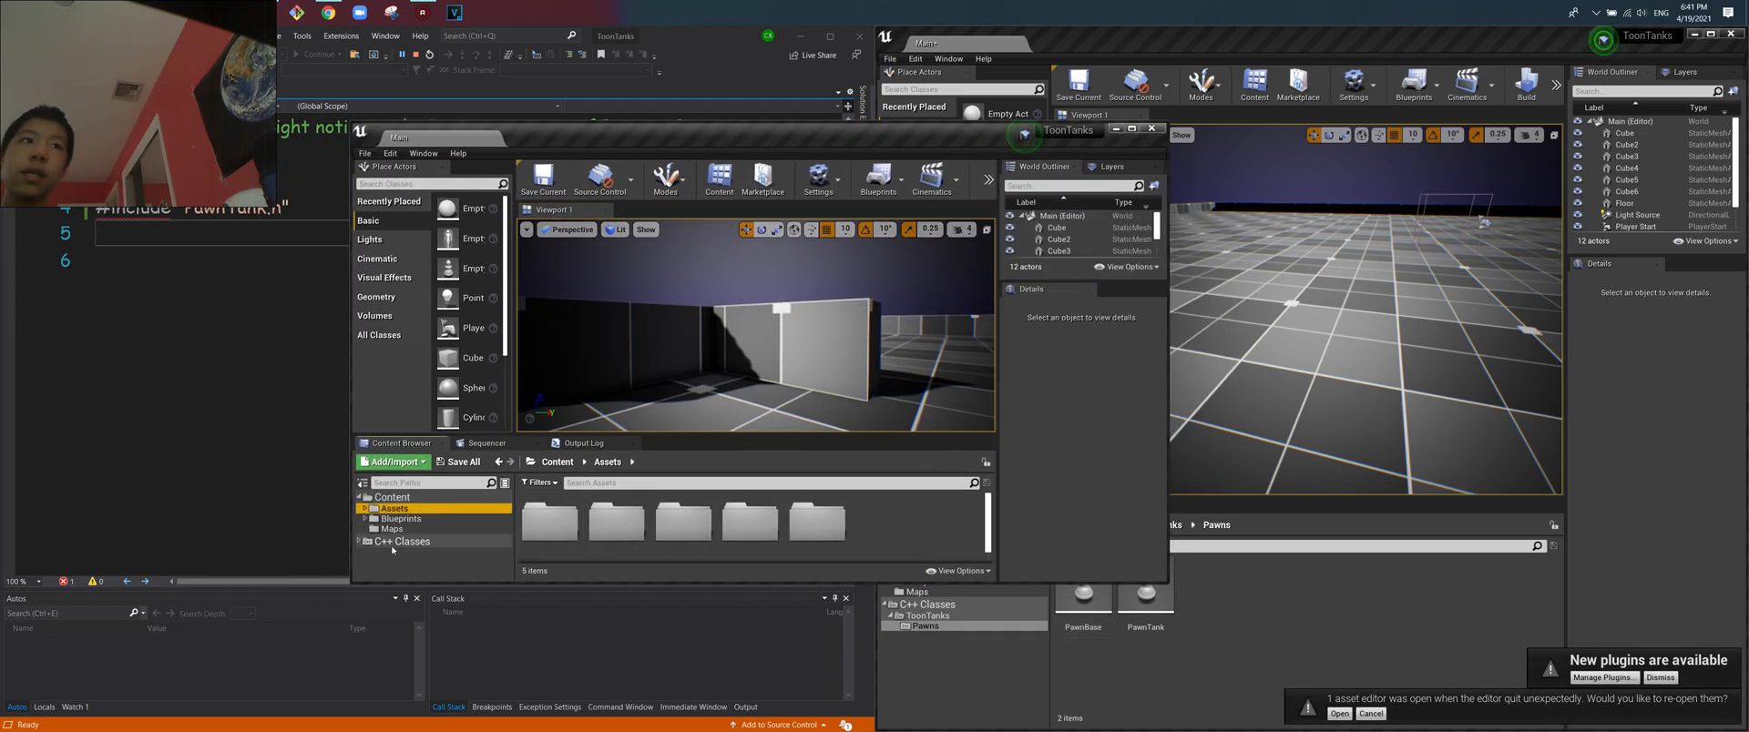
left_click(401, 542)
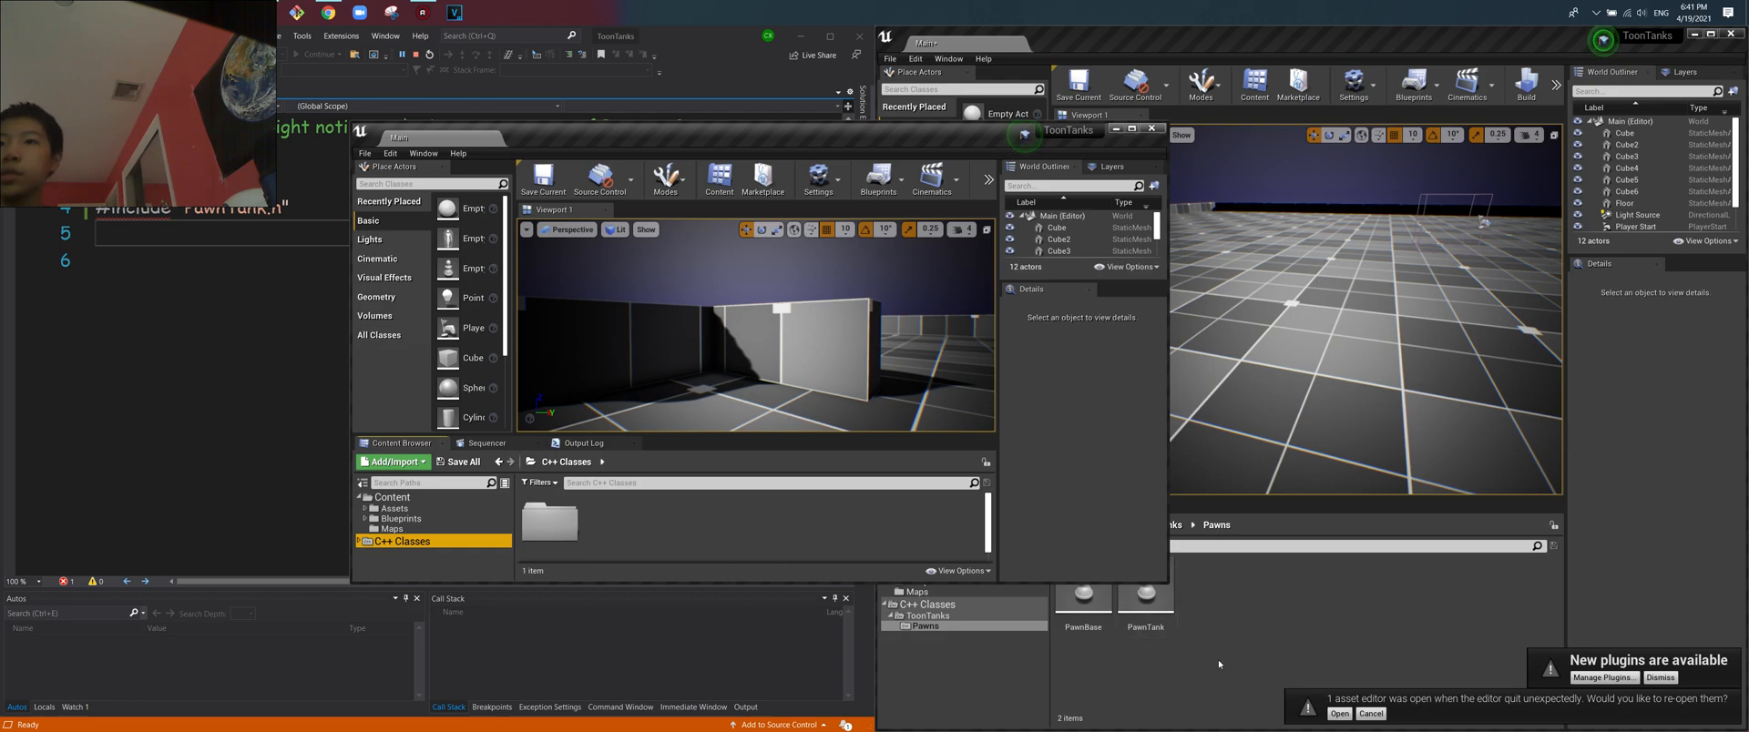
mouse_move(1144, 607)
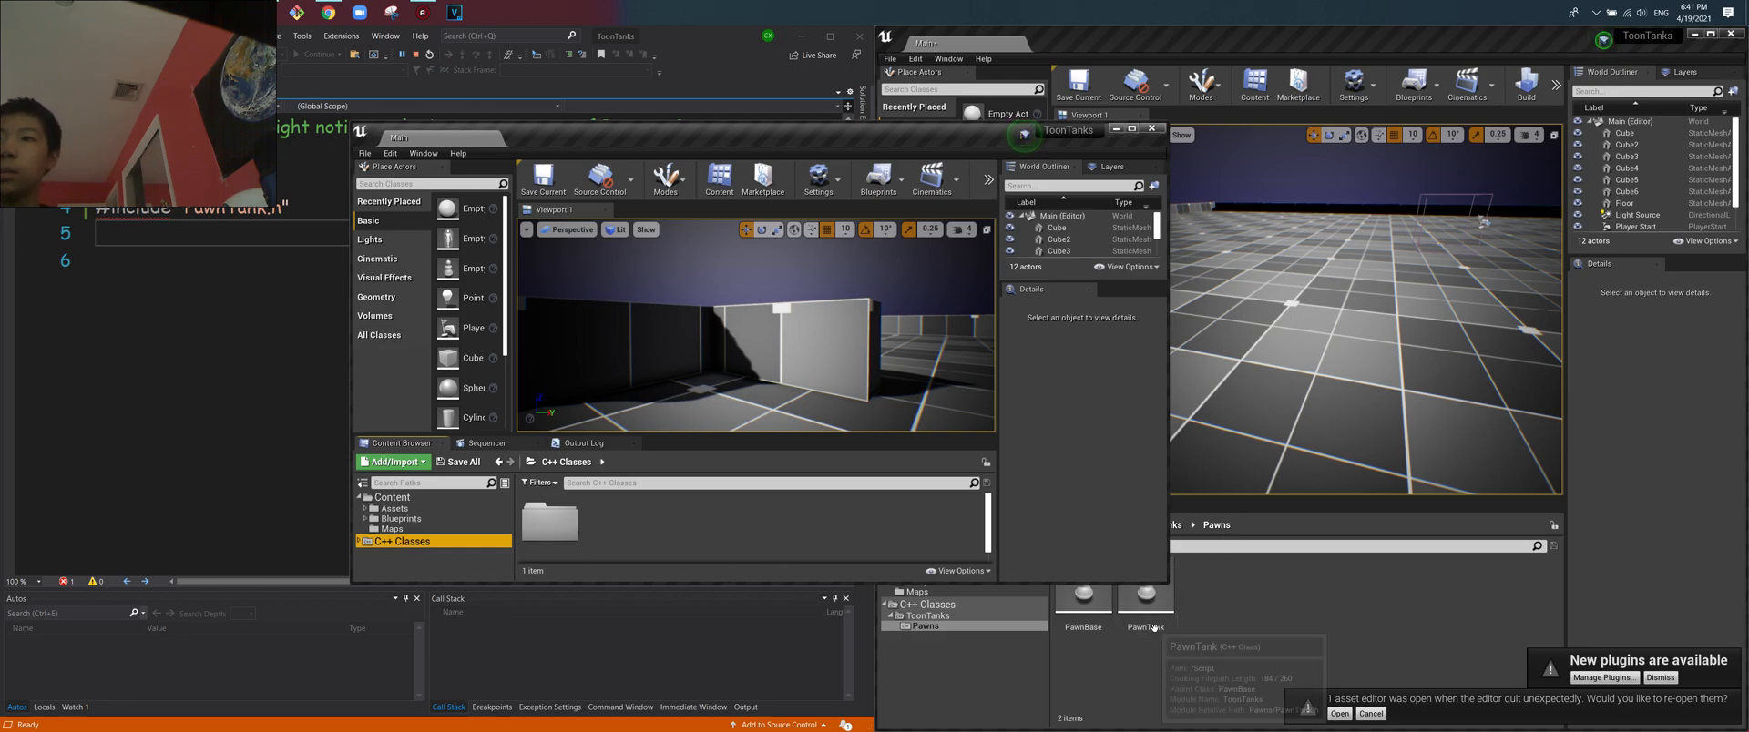
mouse_move(1268, 652)
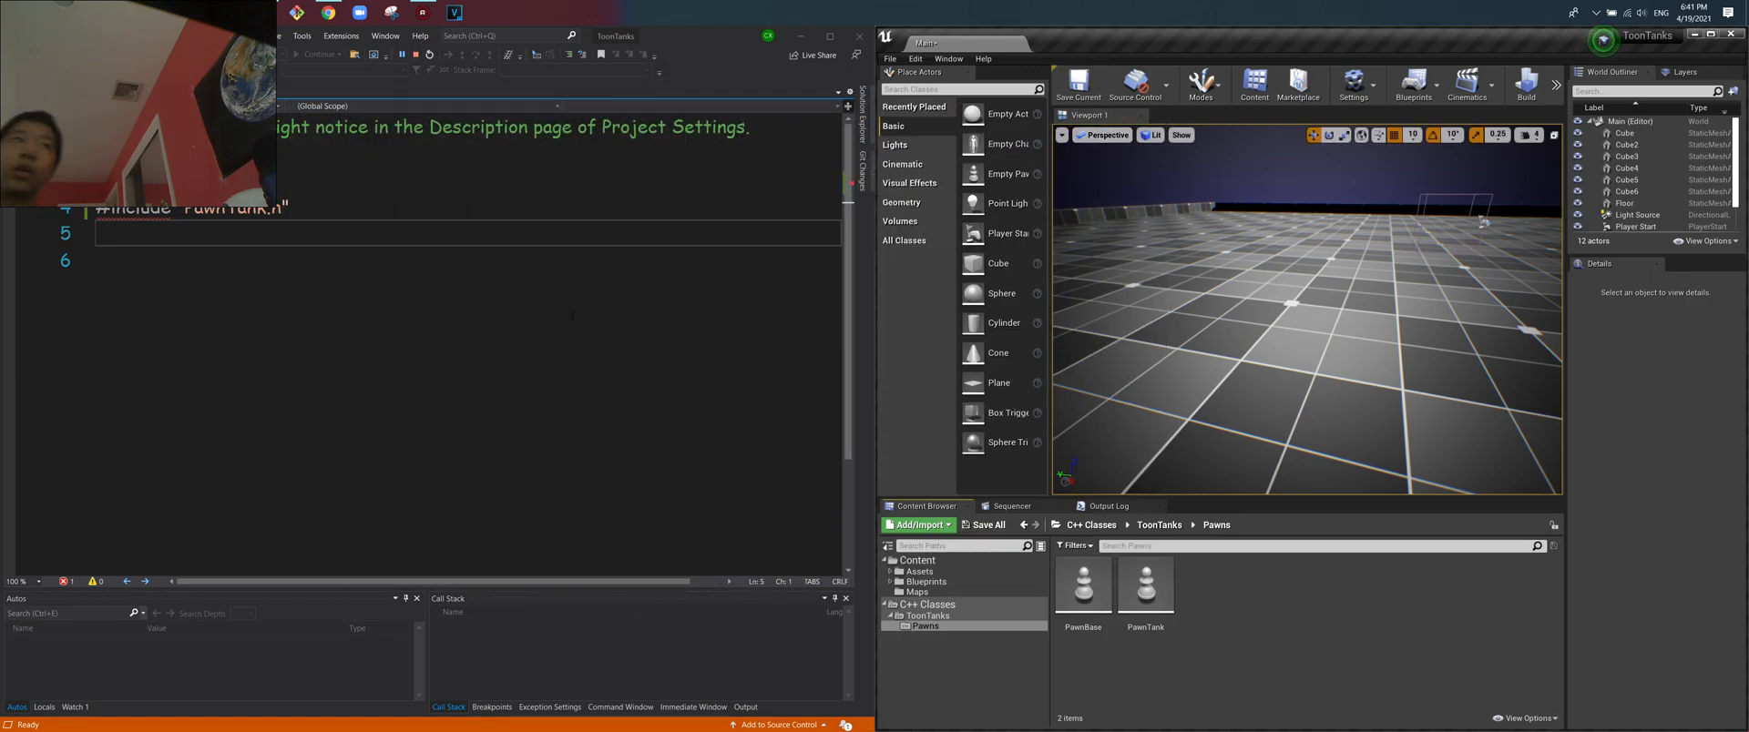
mouse_move(415, 53)
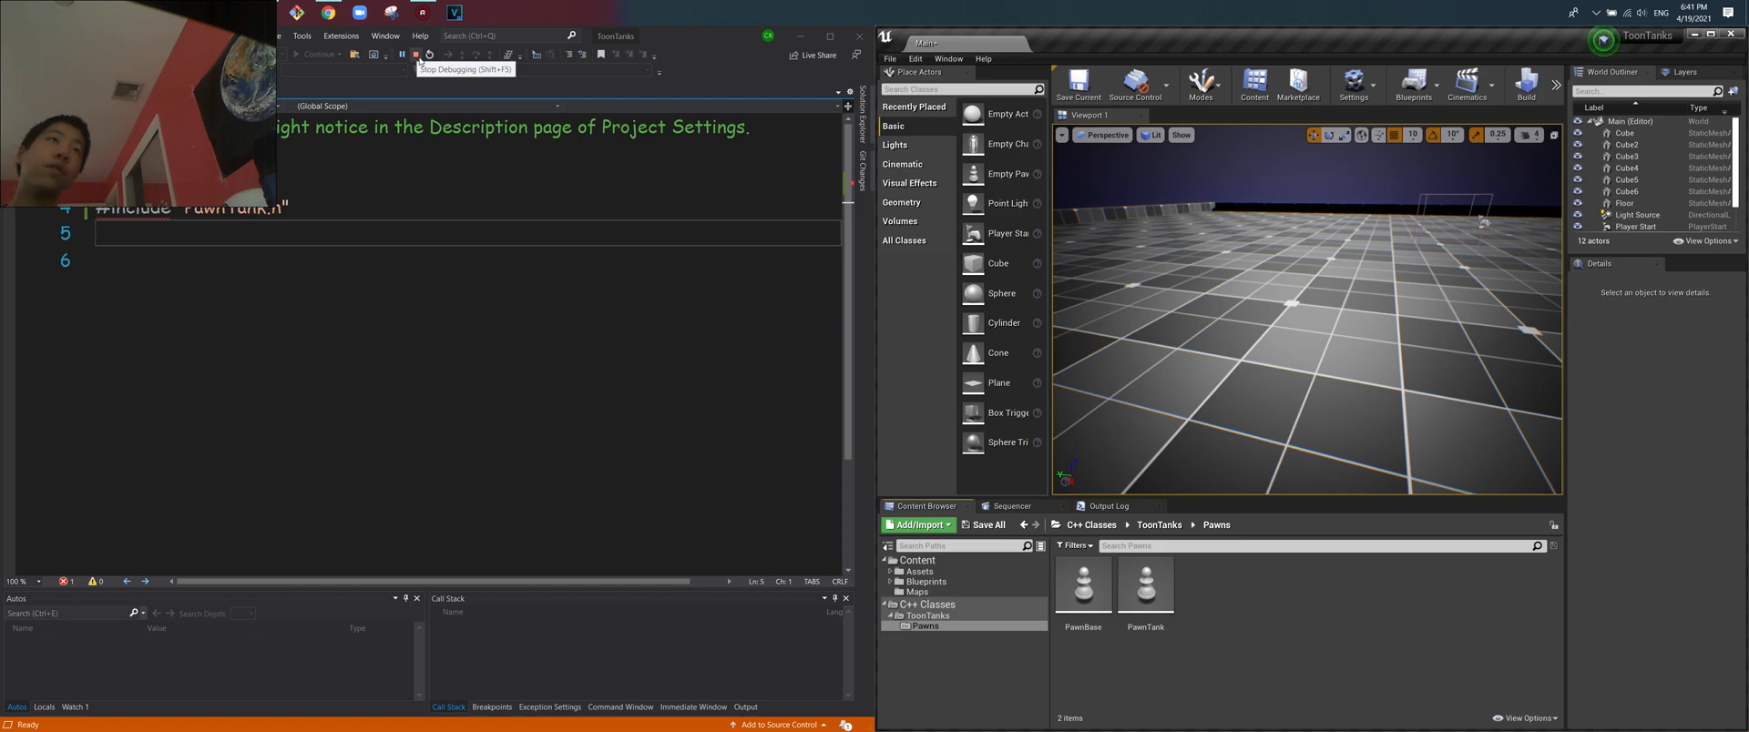
Stop the debugging session so the extra Unreal editor closes.
left_click(430, 55)
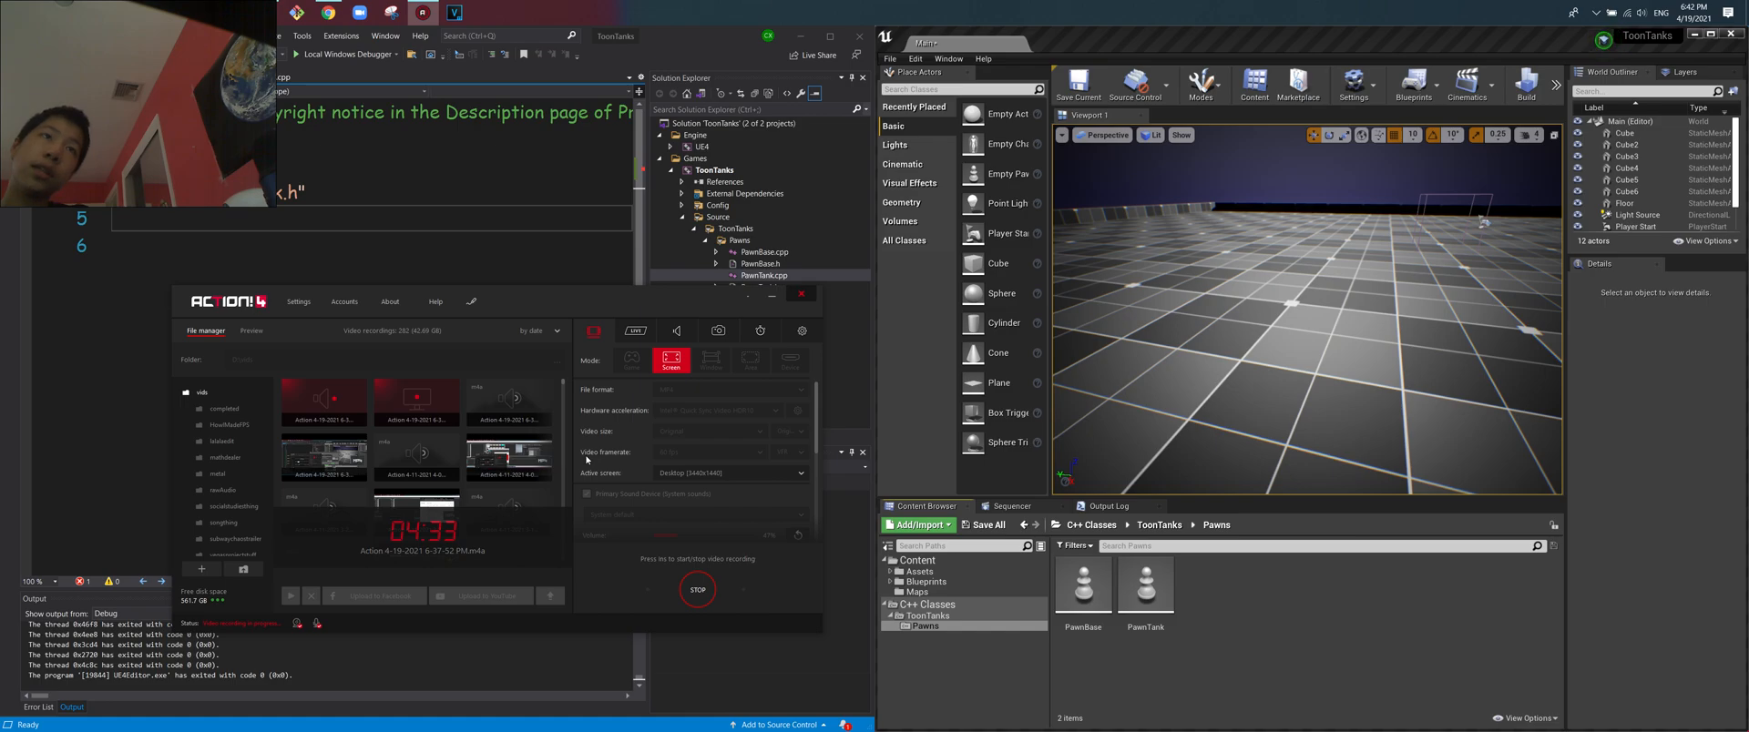
mouse_move(663, 516)
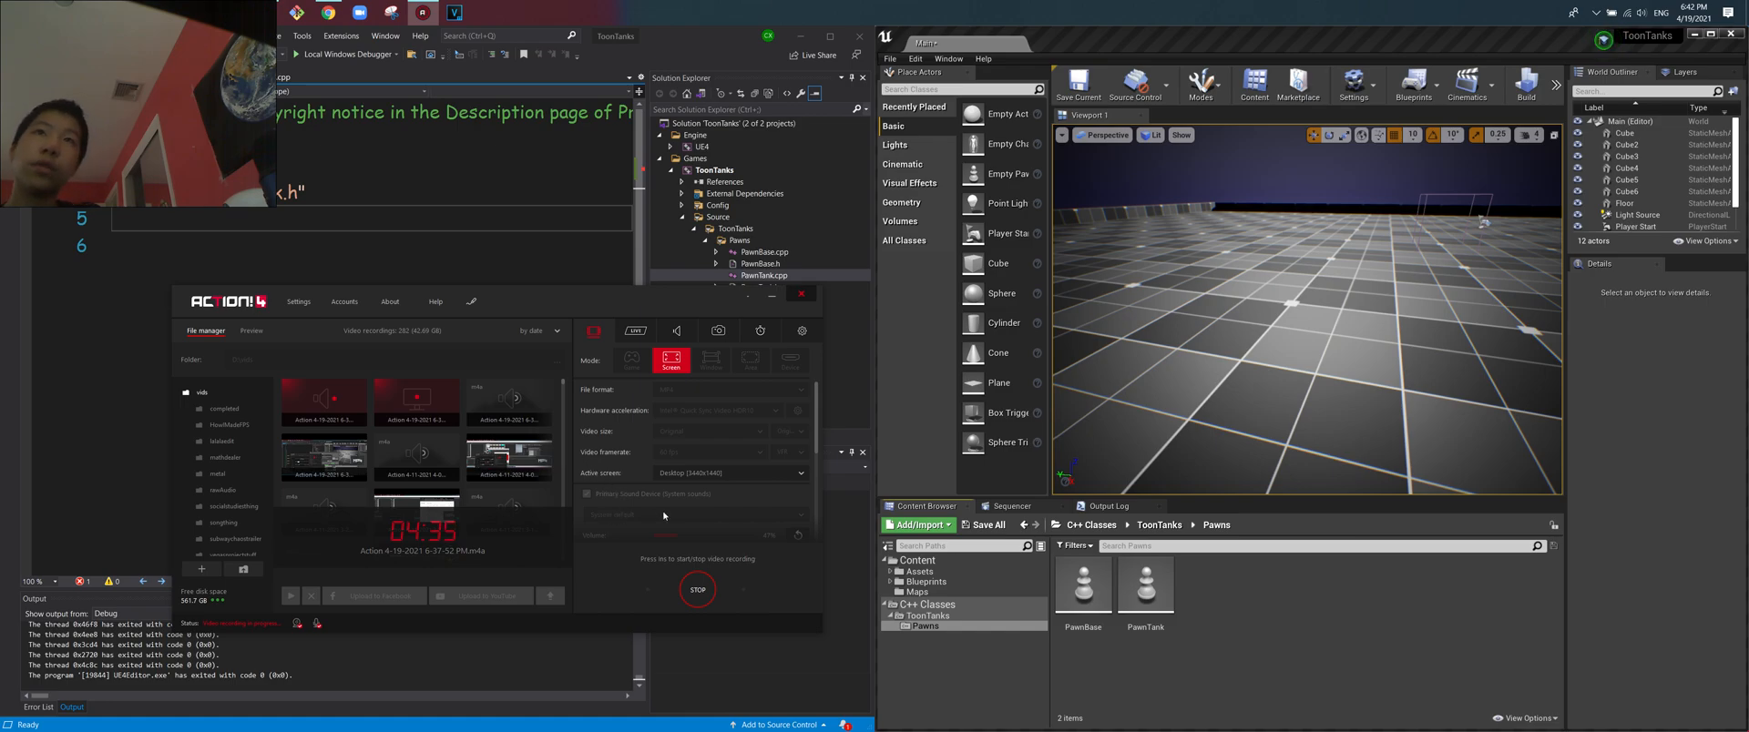
mouse_move(698, 590)
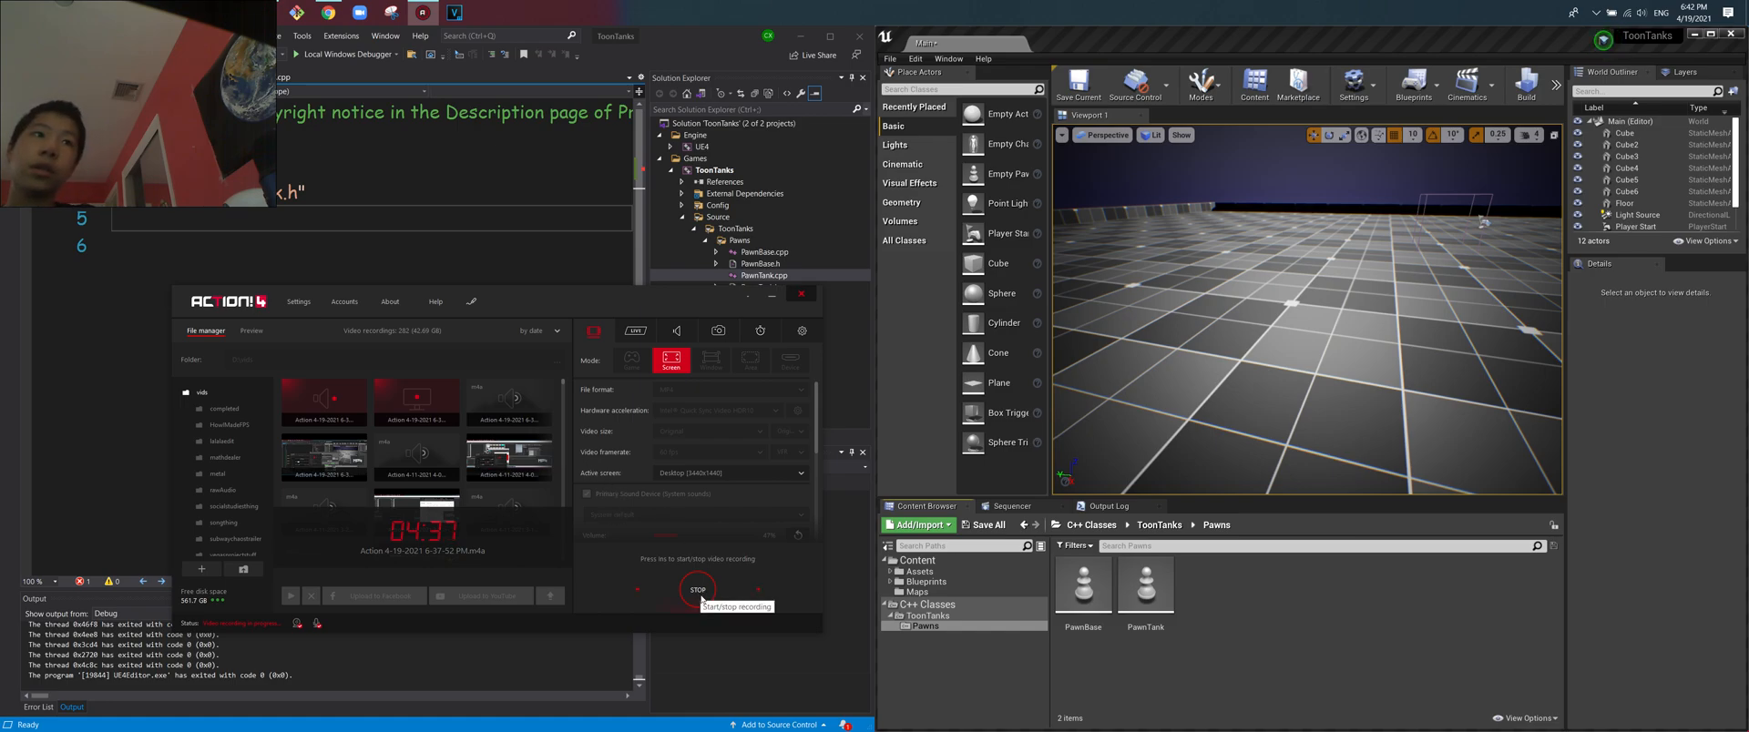